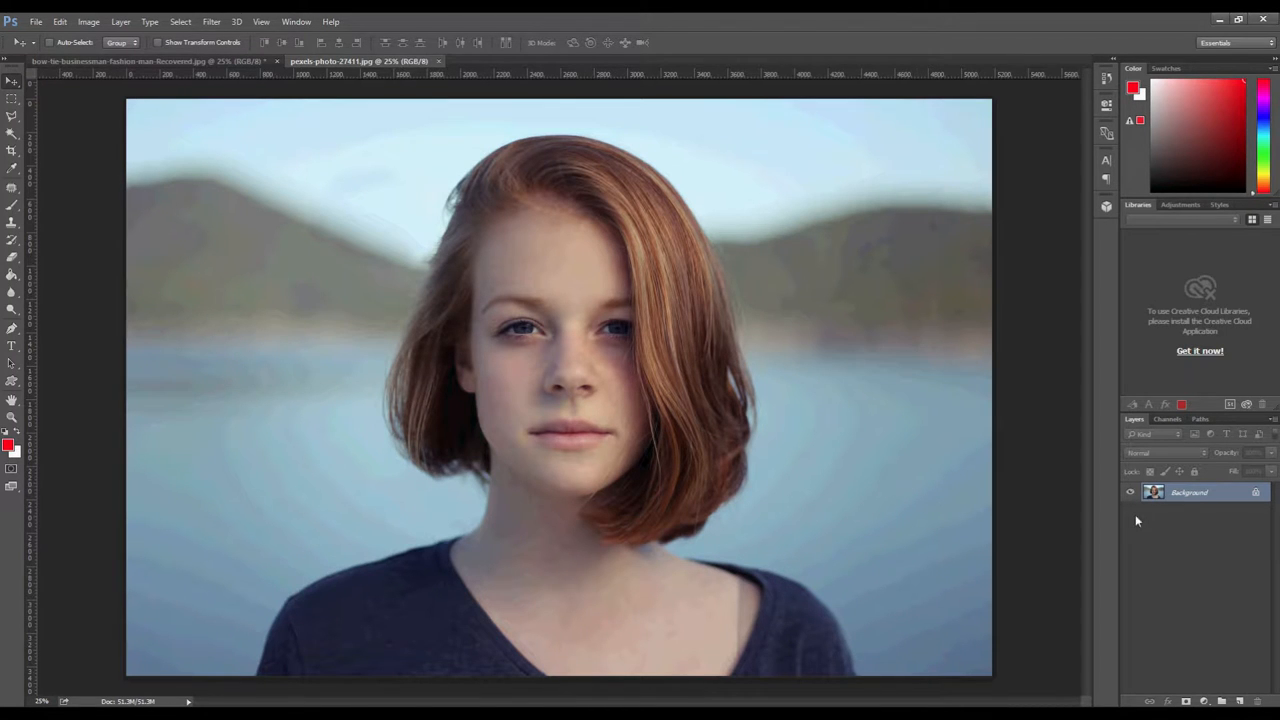
# Step: Unlock the woman's Background into an editable Layer 0
pyautogui.doubleClick(1188, 492)
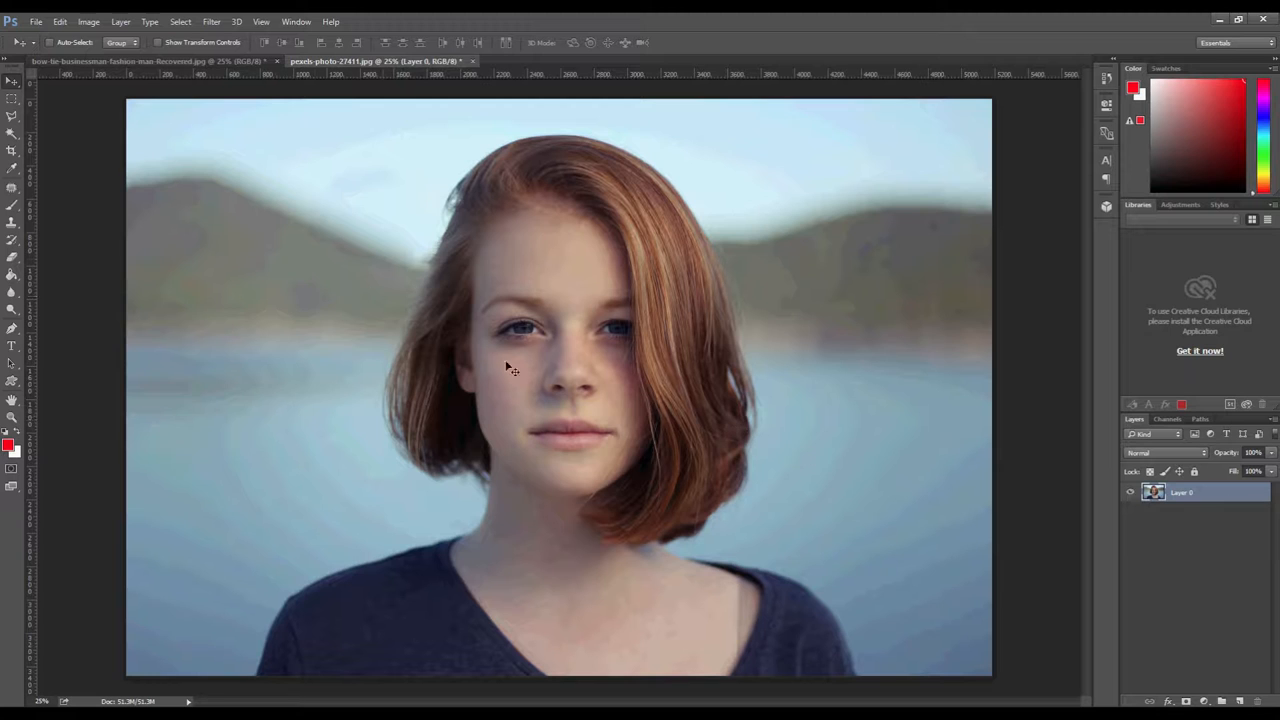
pyautogui.click(180, 20)
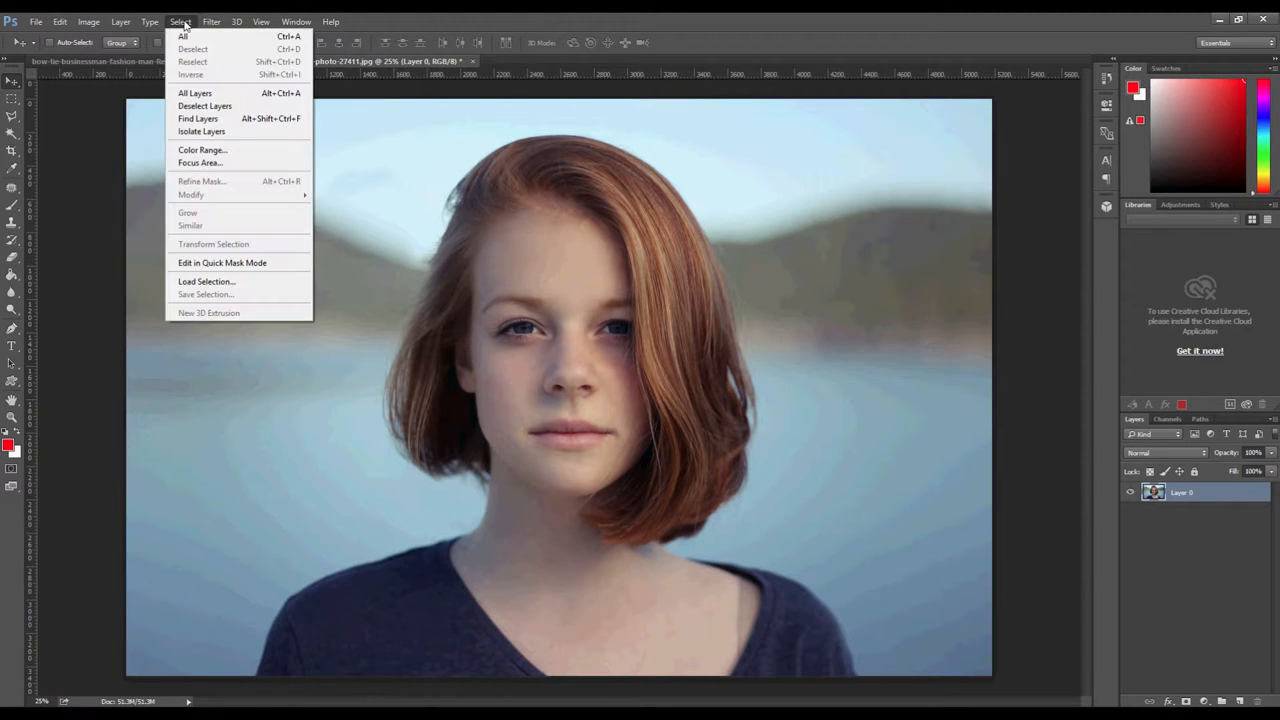
pyautogui.moveTo(200, 164)
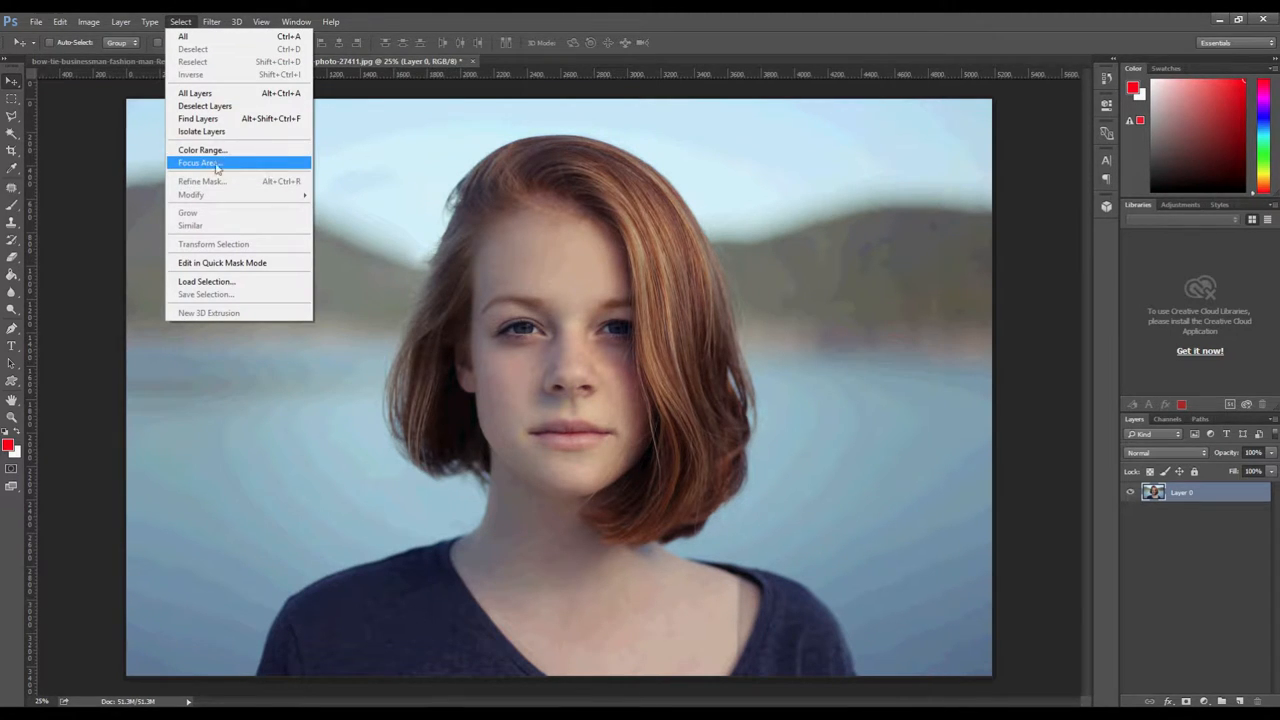
# Step: Use Focus Area to isolate the woman, raising the in-focus range to include her face and enabling Soften Edge
pyautogui.click(196, 164)
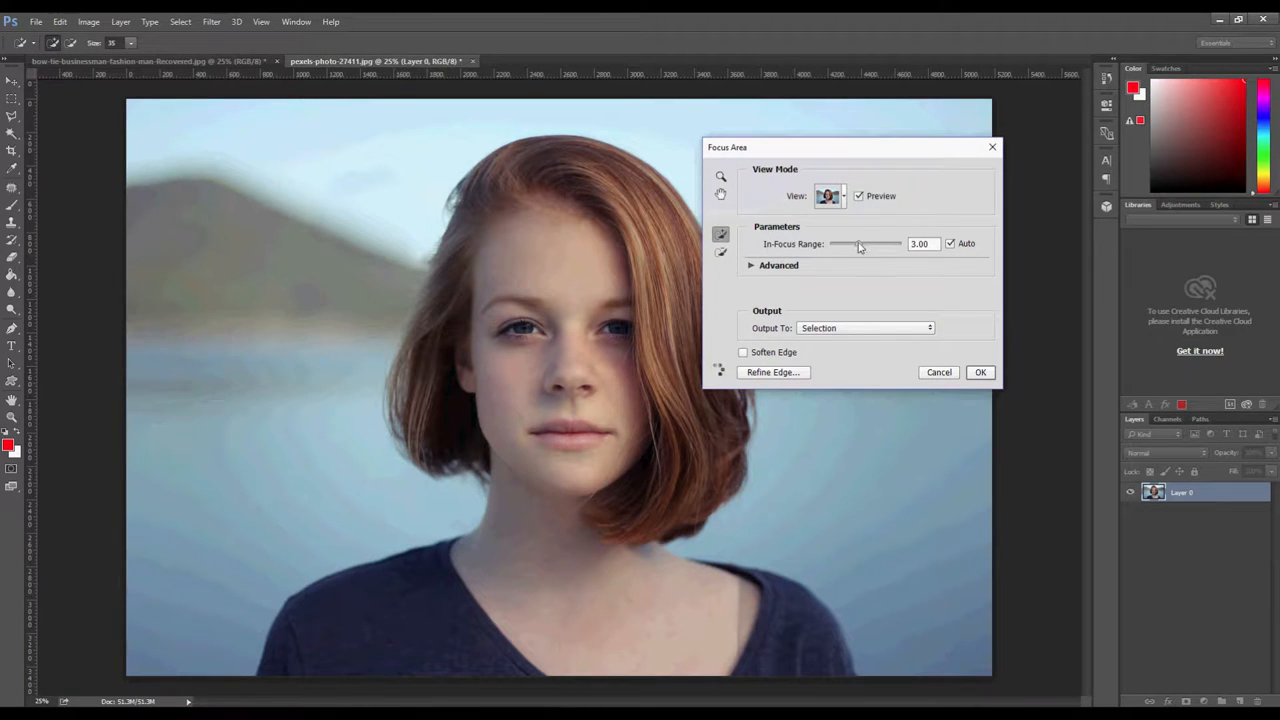
pyautogui.moveTo(856, 244); pyautogui.dragTo(872, 244)
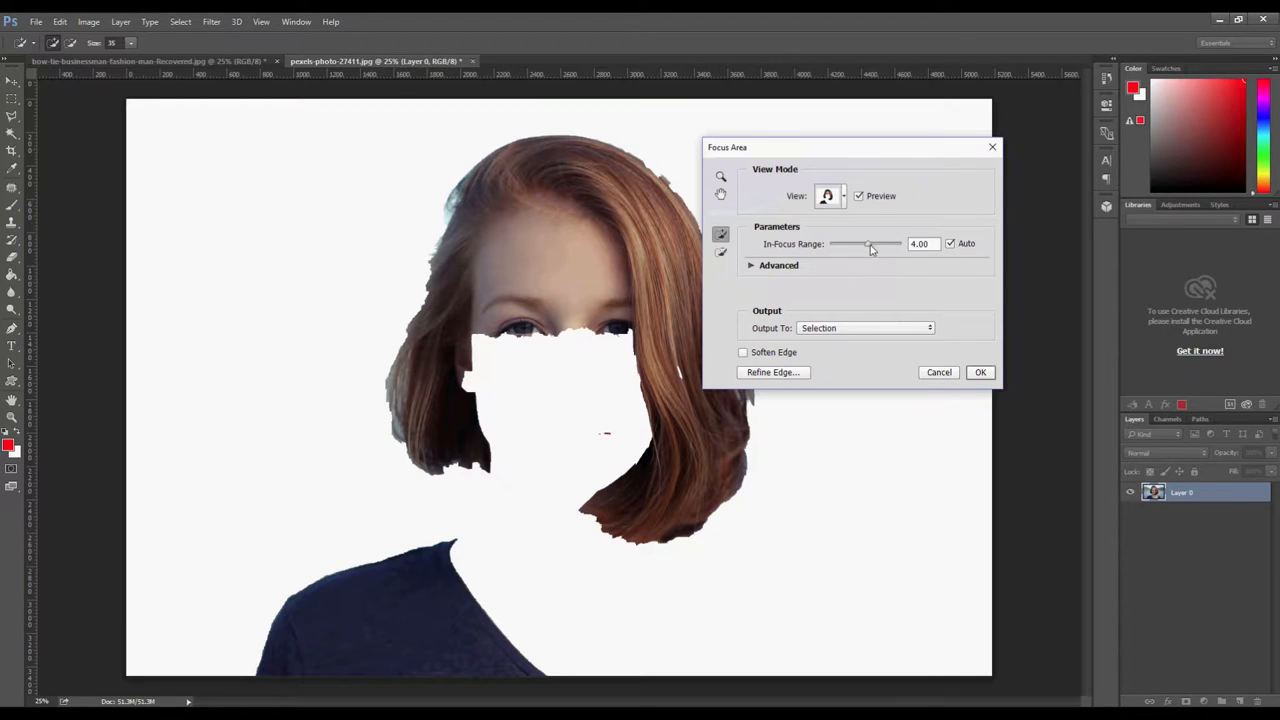
pyautogui.moveTo(868, 244); pyautogui.dragTo(884, 244)
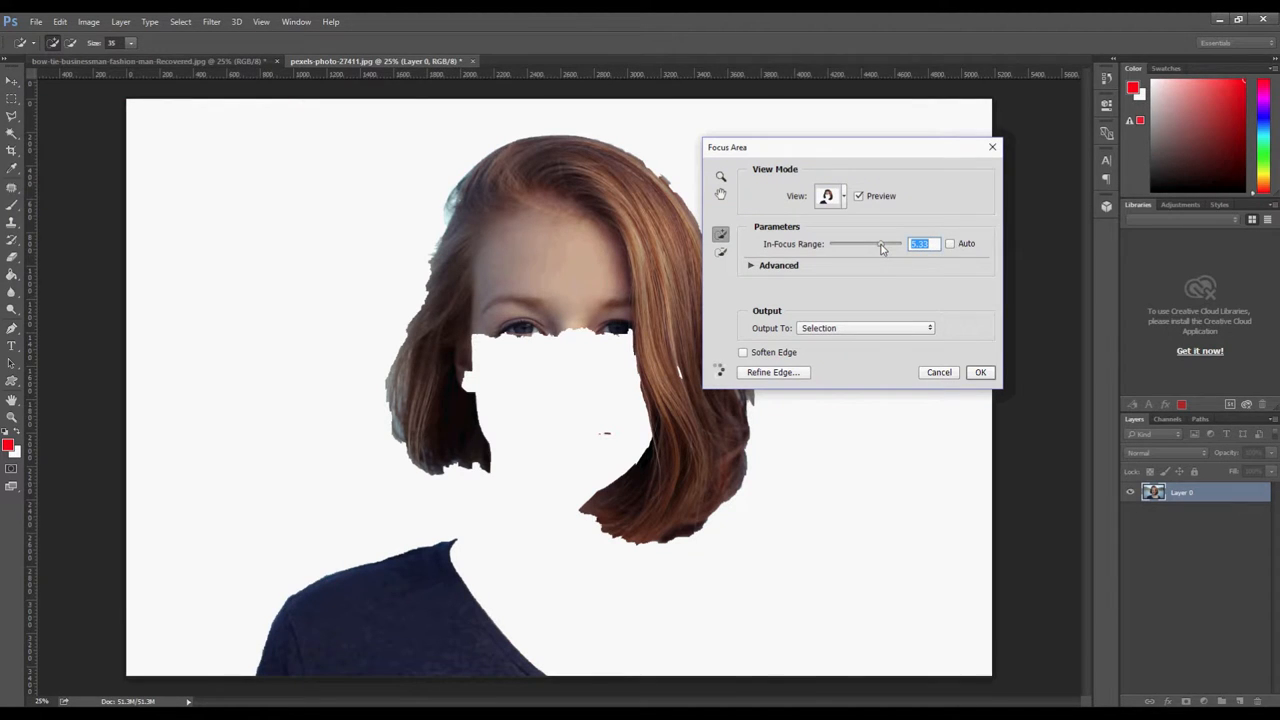
pyautogui.moveTo(878, 244); pyautogui.dragTo(884, 244)
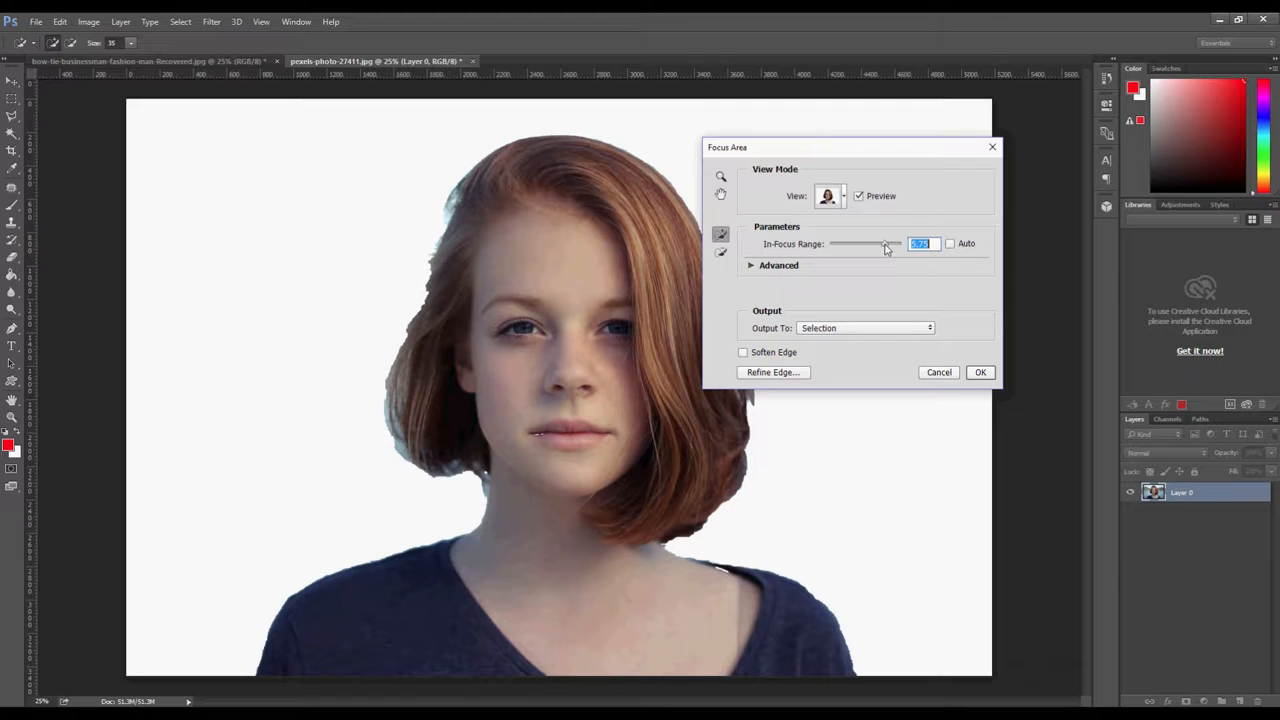
pyautogui.moveTo(884, 244); pyautogui.dragTo(888, 244)
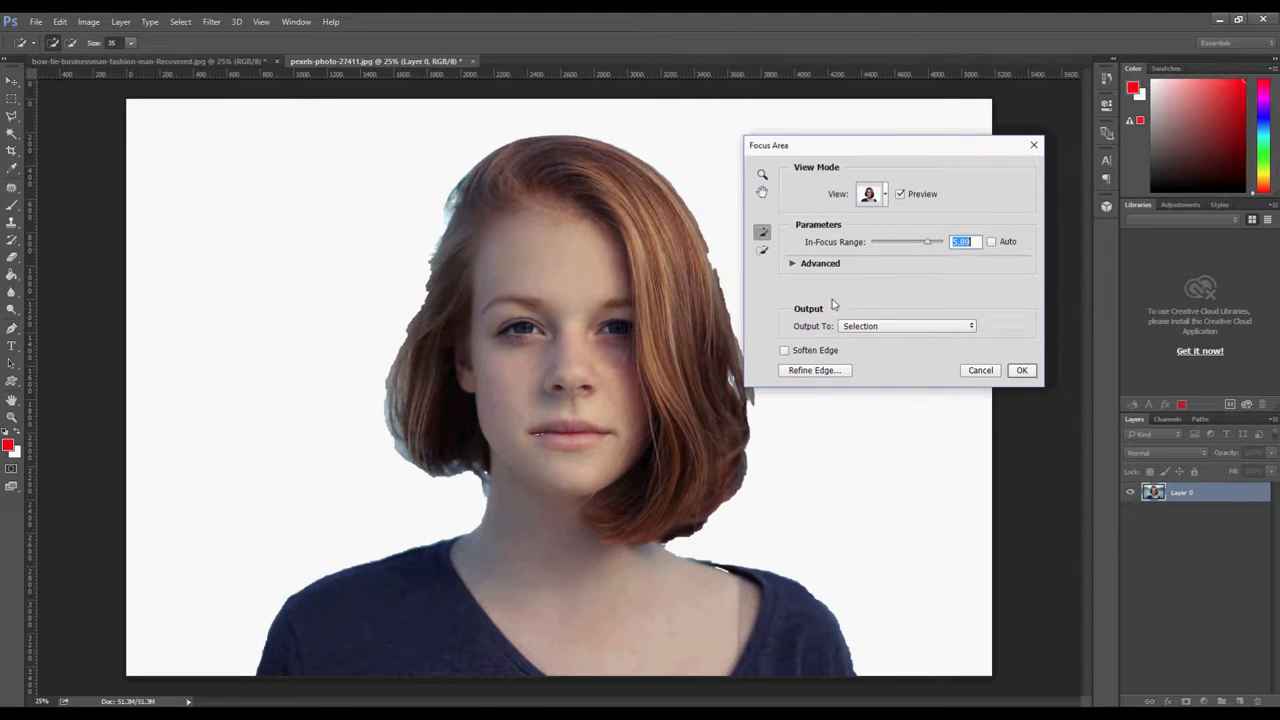
pyautogui.click(784, 350)
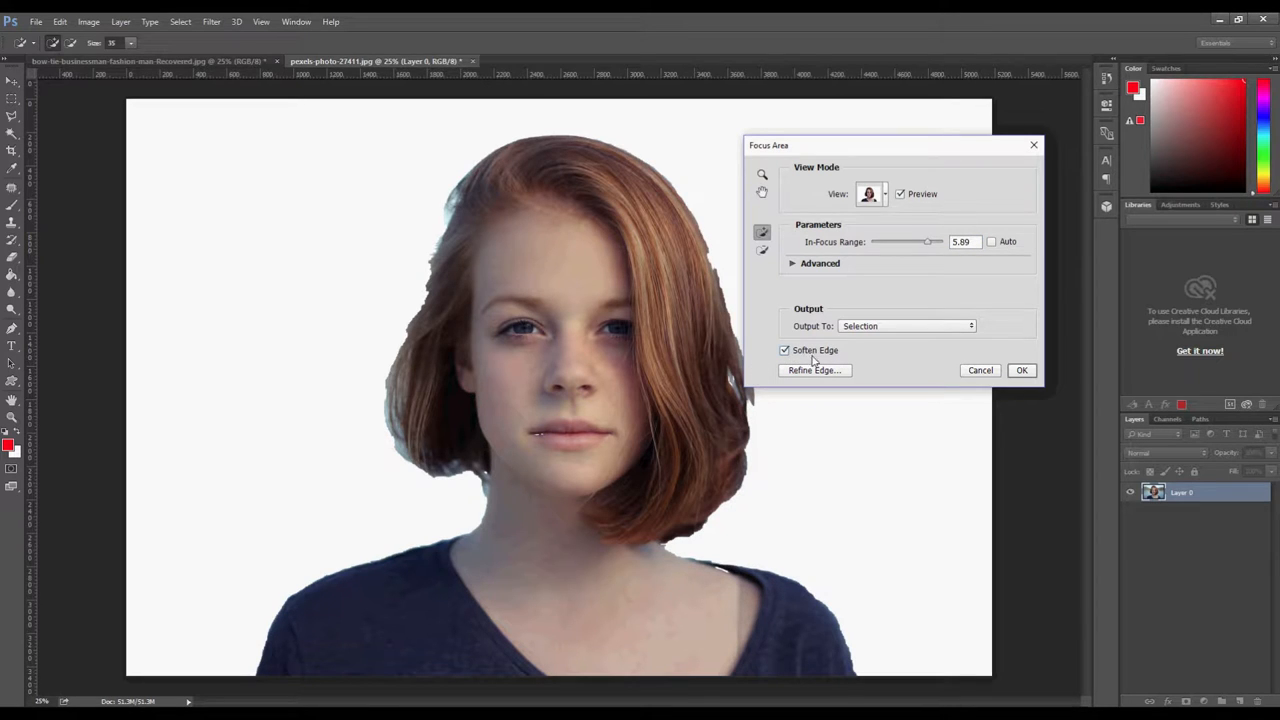
# Step: Refine the selection edge with Smart Radius to capture her hair, then output the selection
pyautogui.click(814, 370)
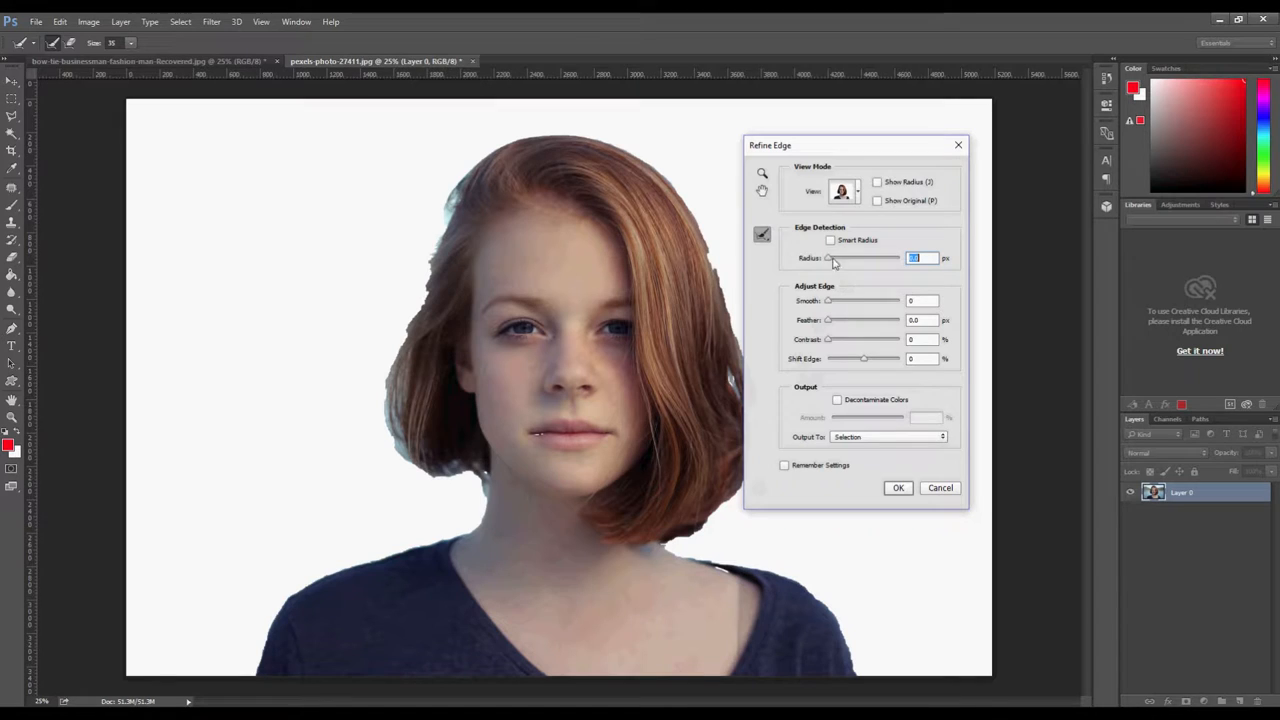
pyautogui.click(830, 240)
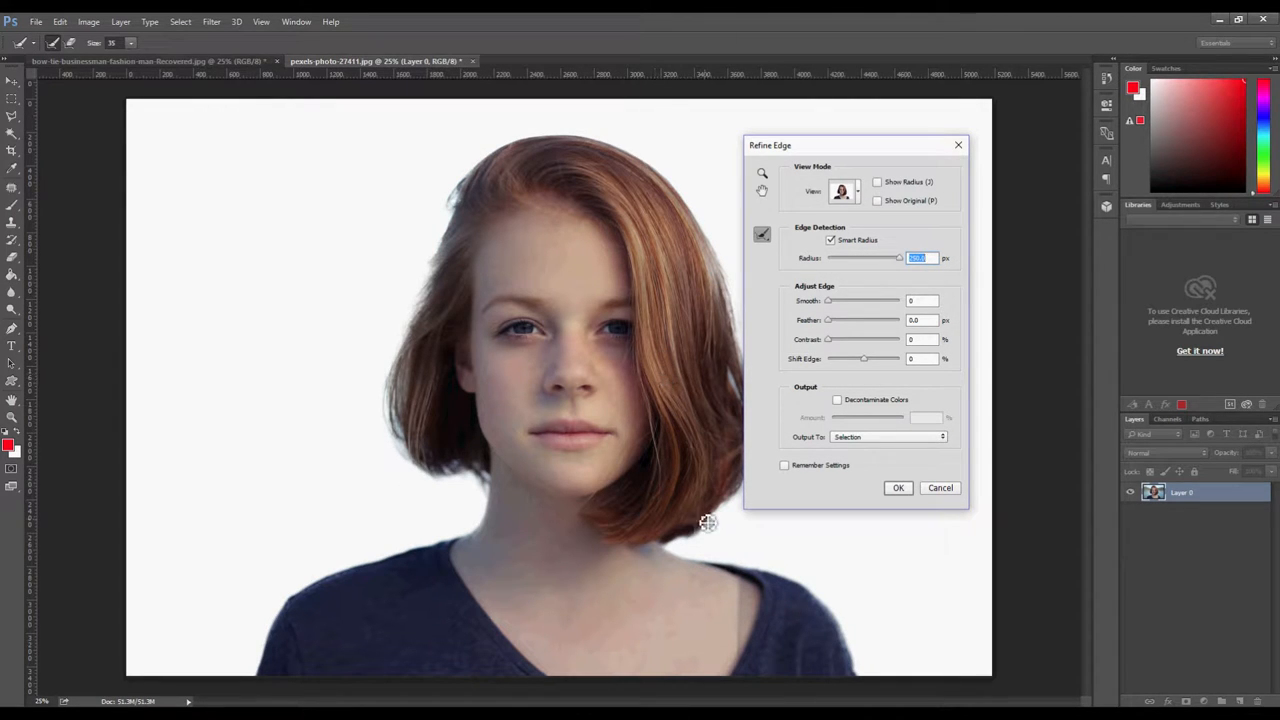
pyautogui.moveTo(898, 528)
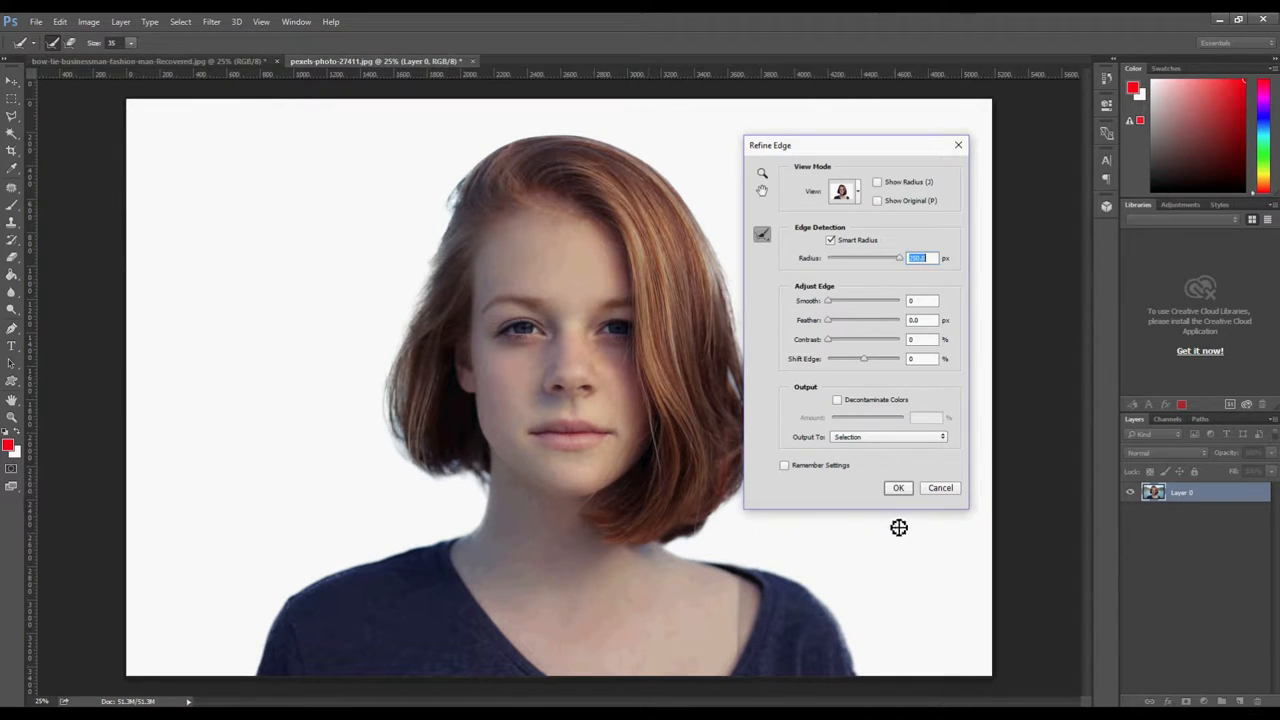
pyautogui.click(896, 488)
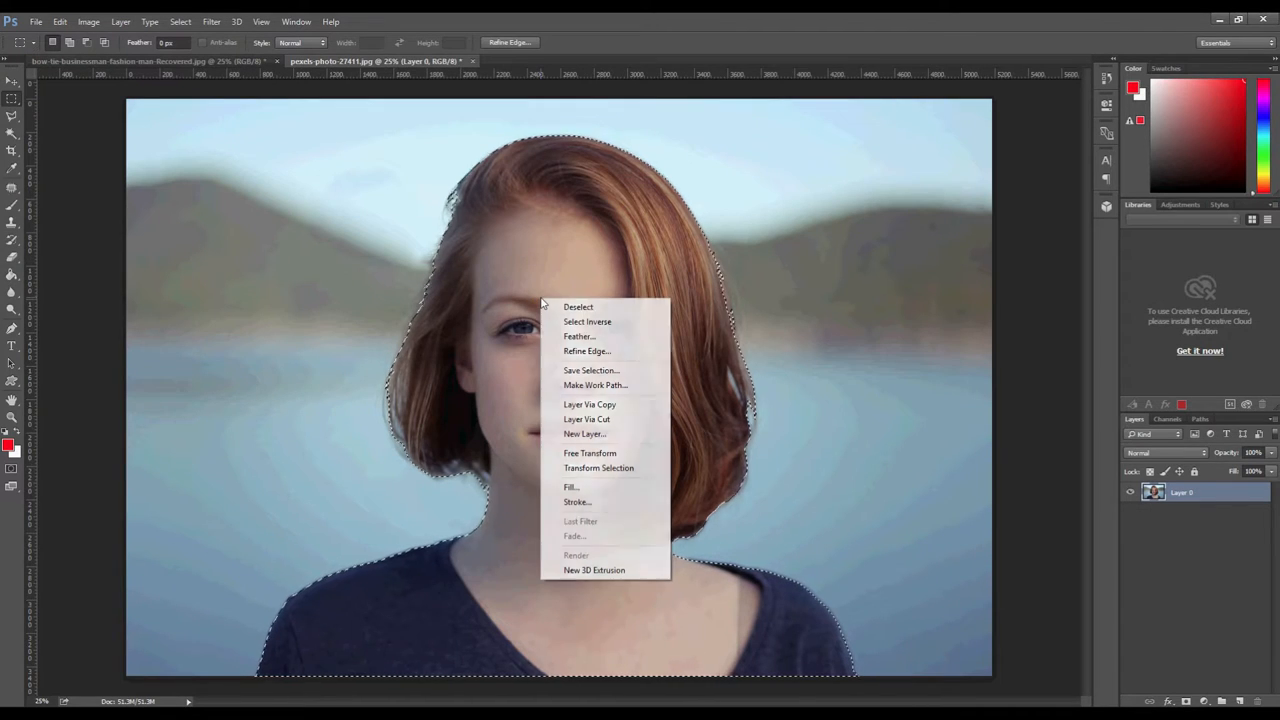
pyautogui.moveTo(588, 320)
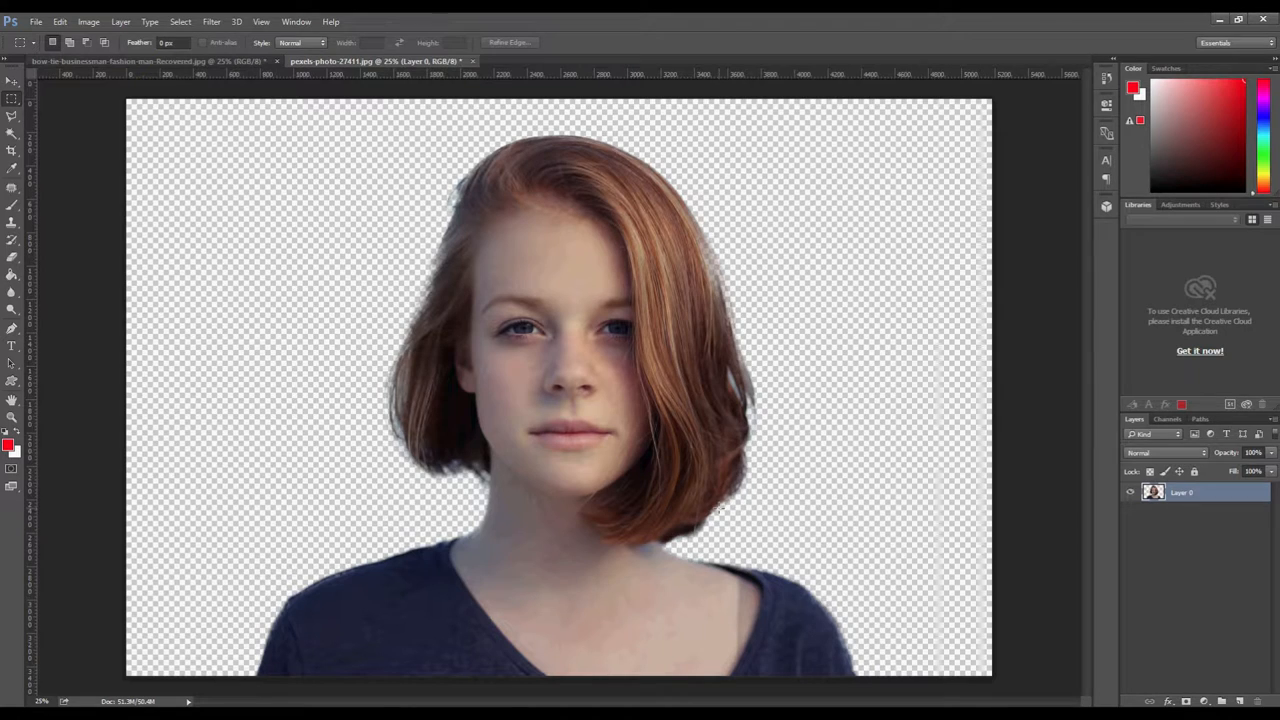
pyautogui.moveTo(664, 452)
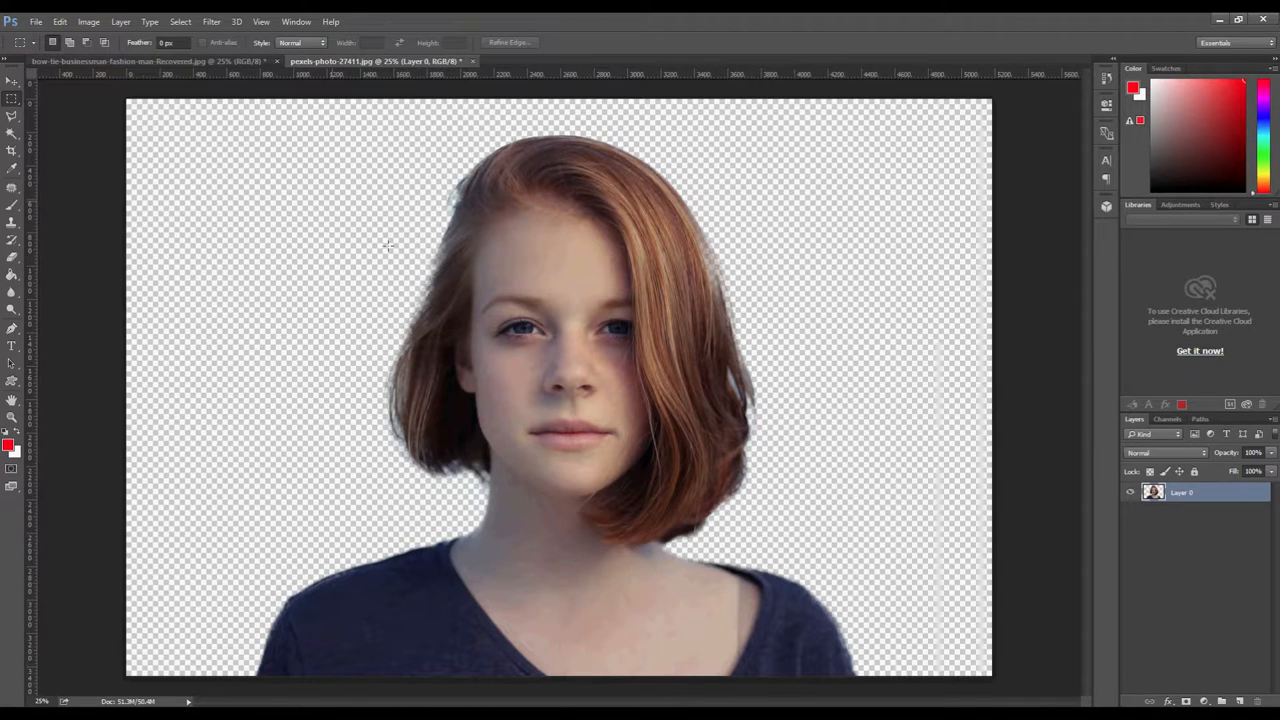
pyautogui.moveTo(254, 100)
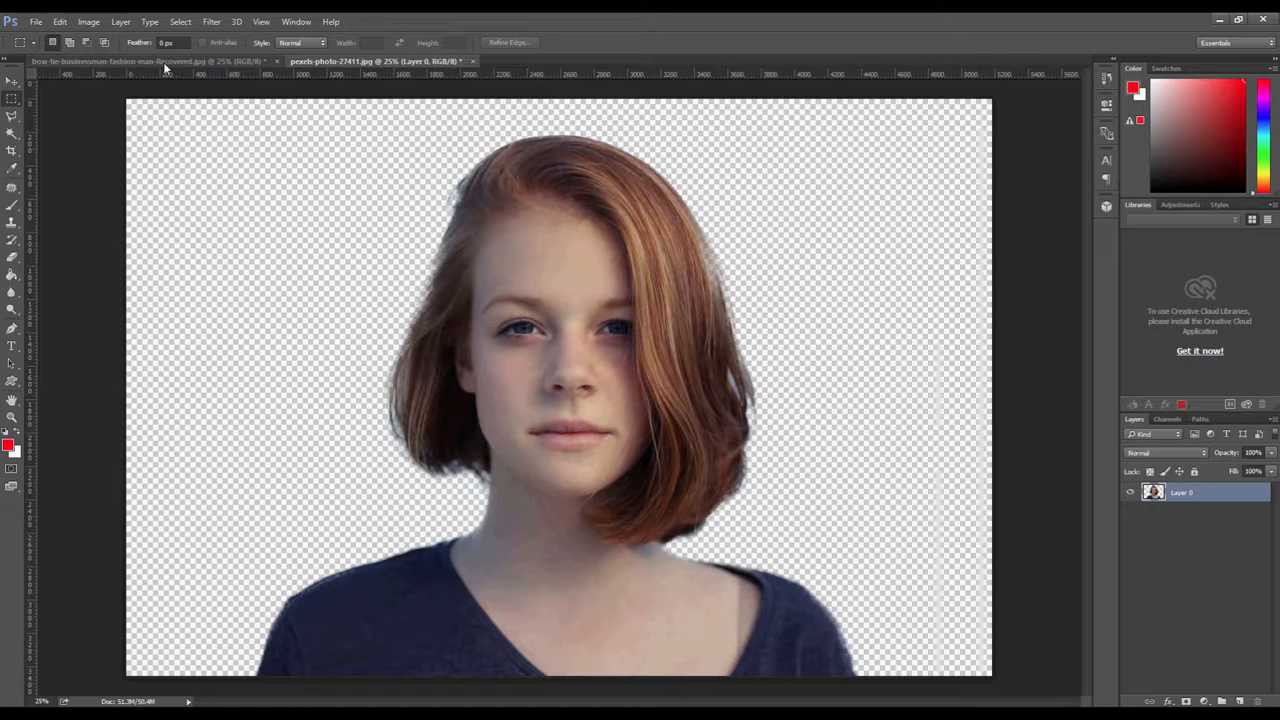
# Step: Switch to the man's photo document
pyautogui.click(120, 60)
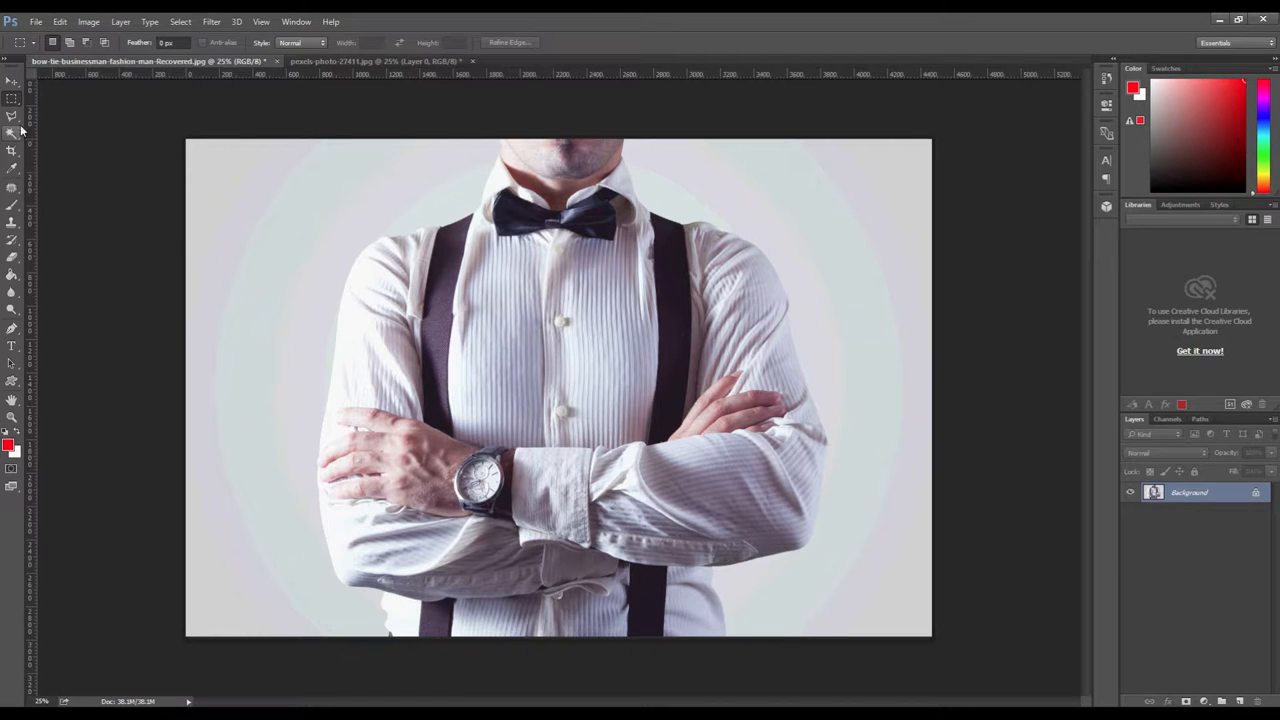
# Step: Crop outward to extend the man's canvas upward, adding blank space above his chin
pyautogui.click(12, 152)
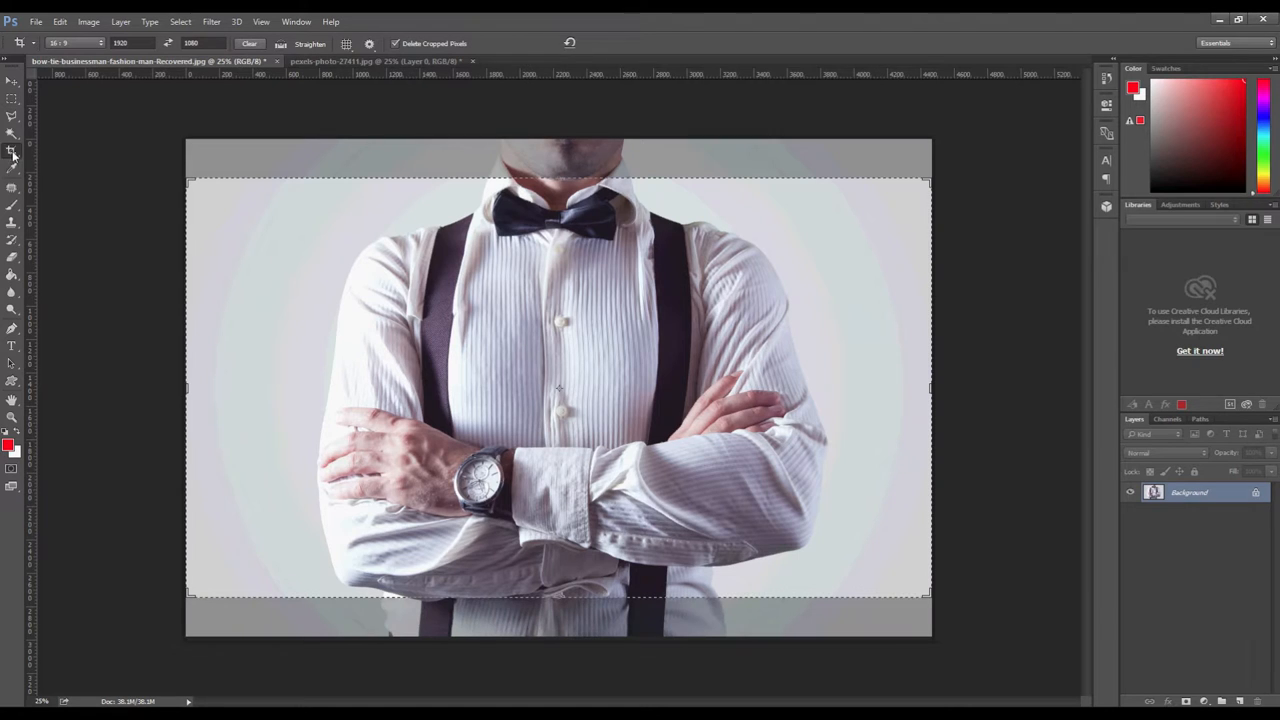
pyautogui.click(248, 44)
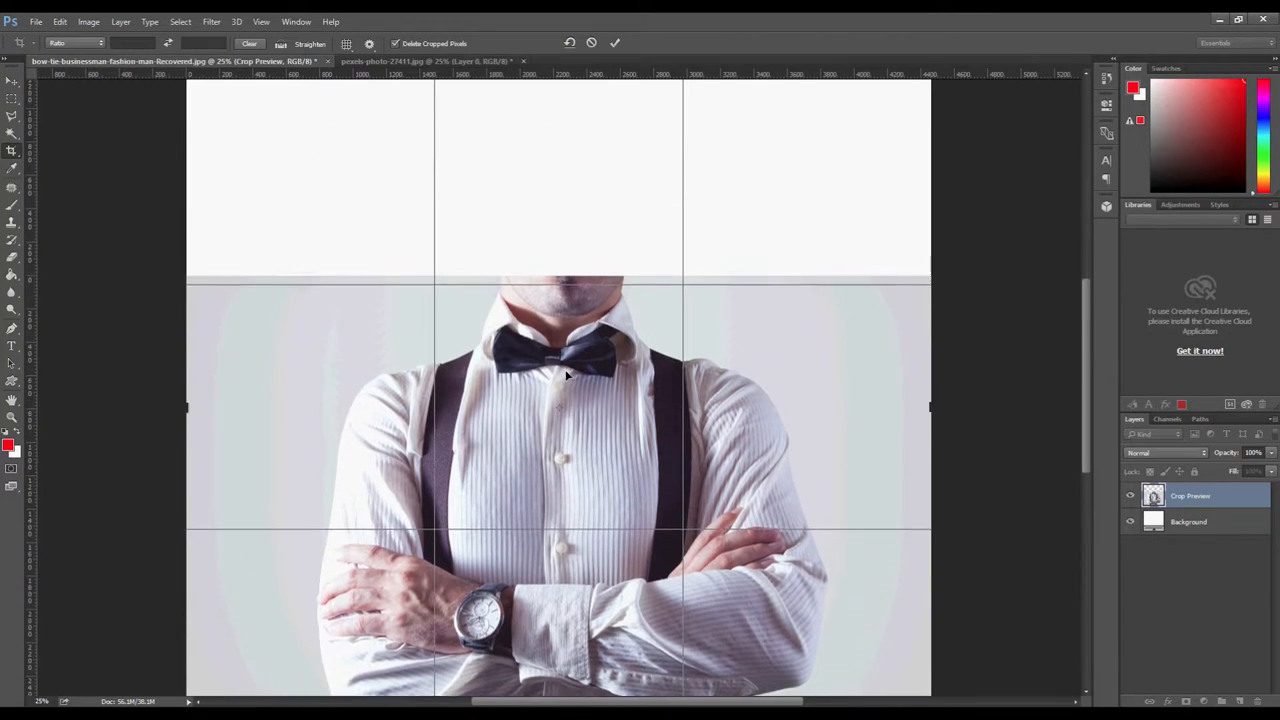
pyautogui.click(616, 44)
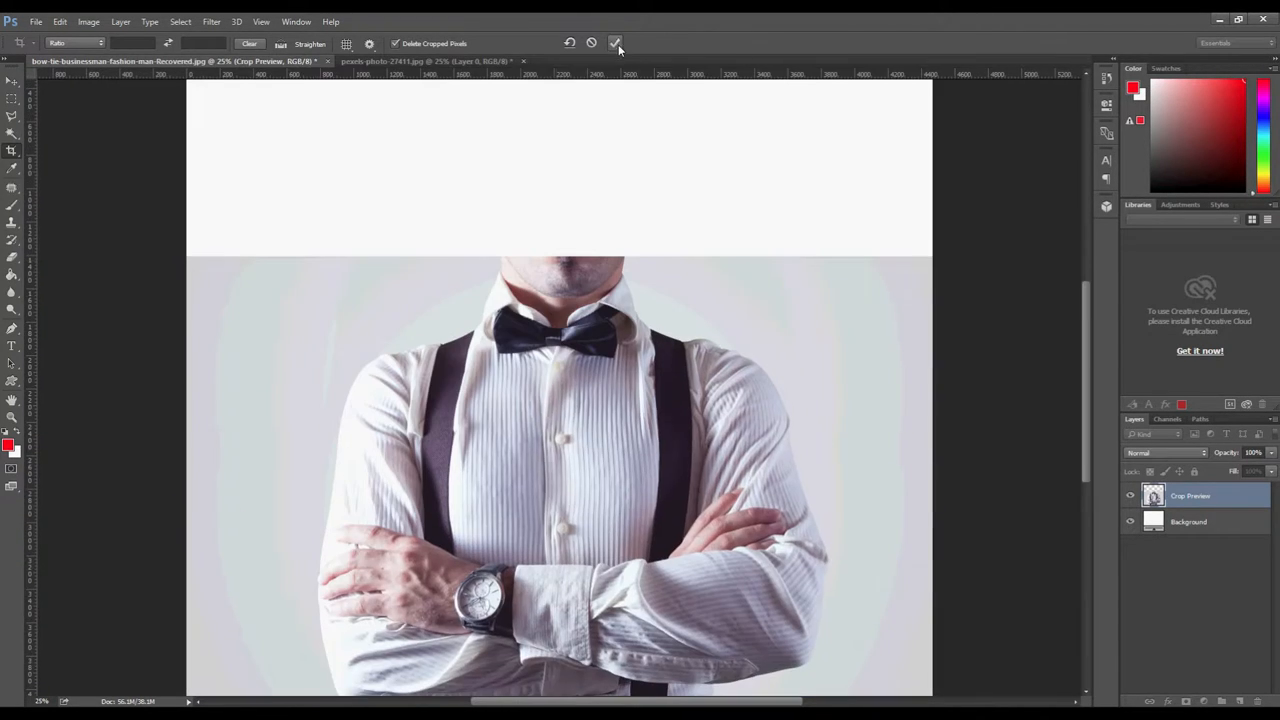
pyautogui.click(616, 44)
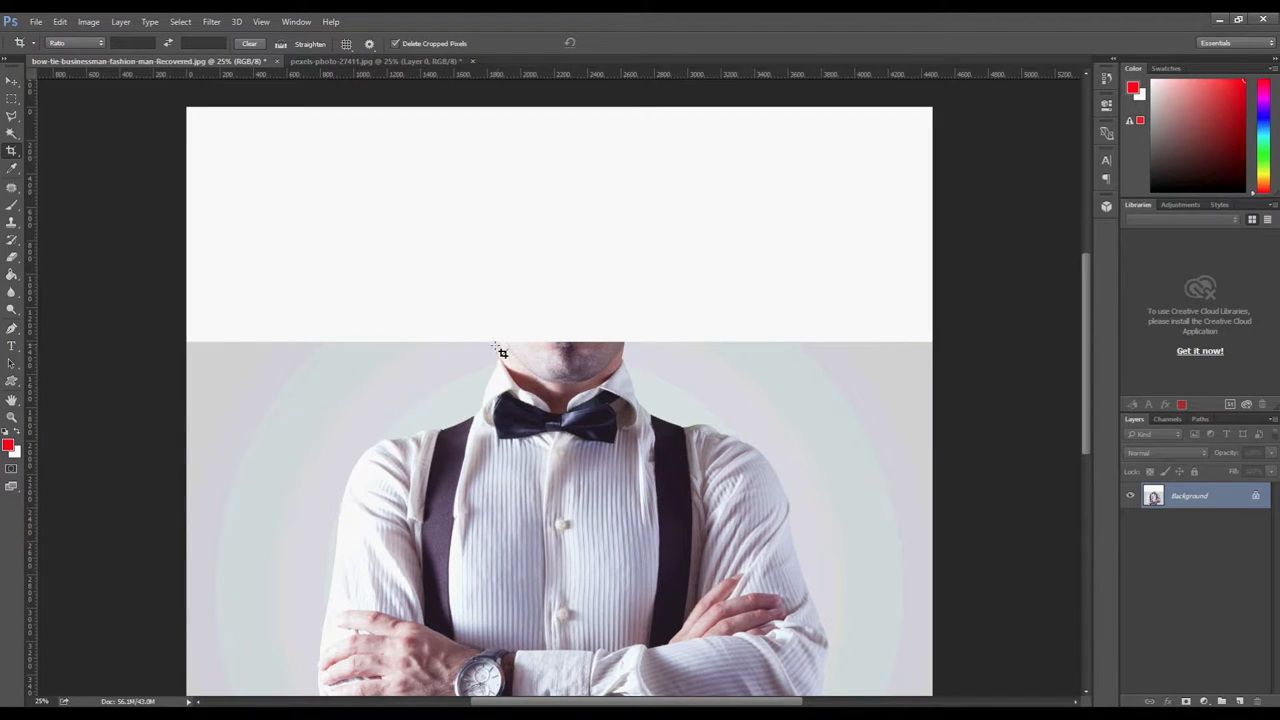
pyautogui.moveTo(580, 390)
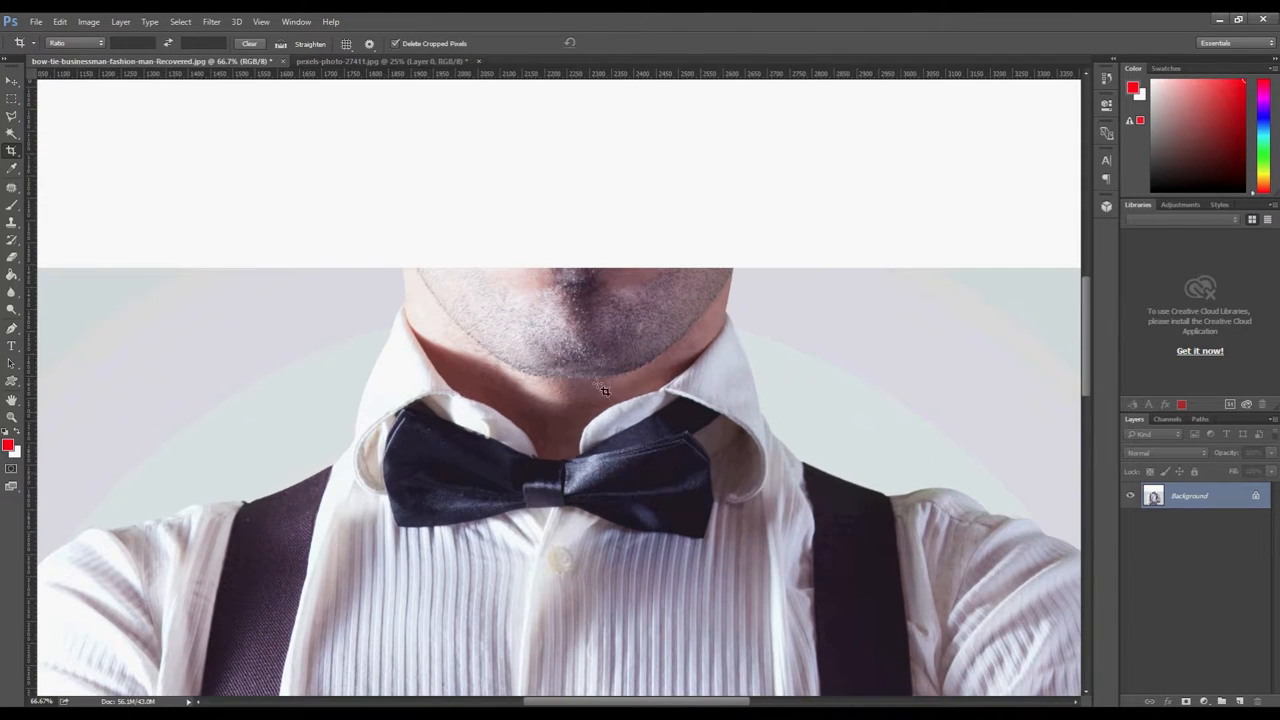
# Step: Unlock the man's layer, lasso his head along the collar and delete it, then delete the white top strip
pyautogui.doubleClick(1188, 496)
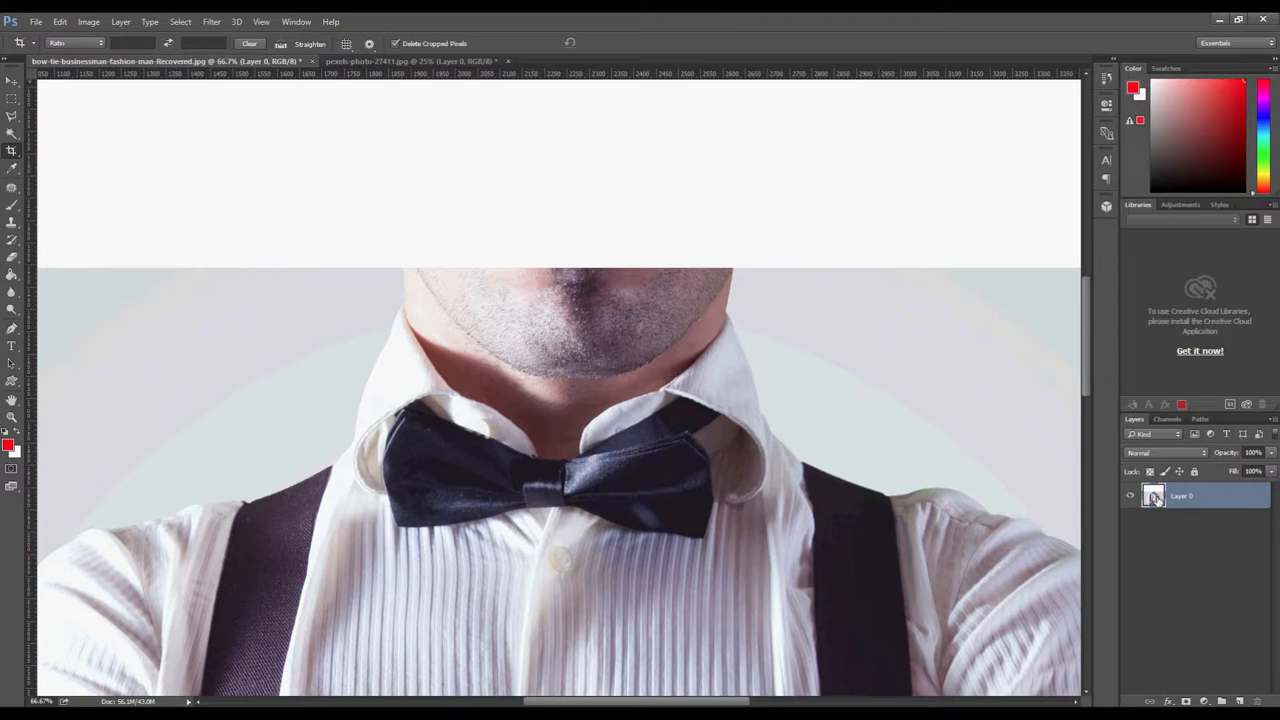
pyautogui.click(12, 116)
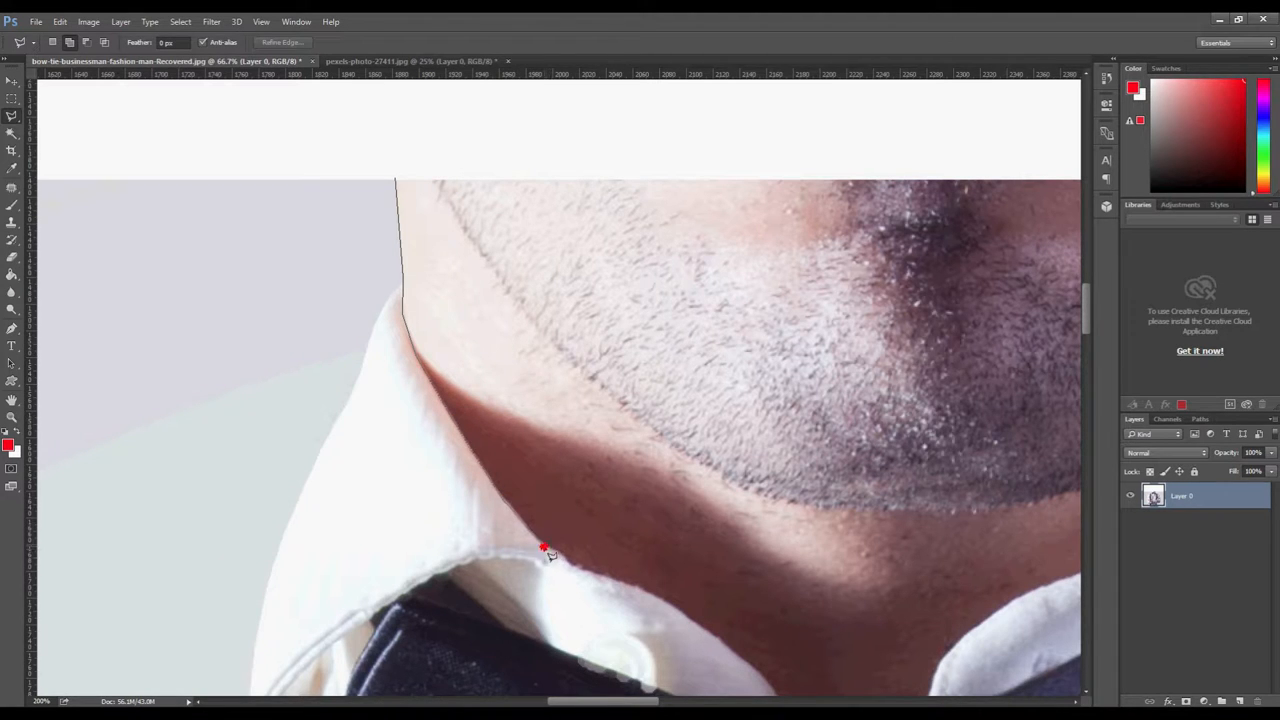
pyautogui.click(640, 592)
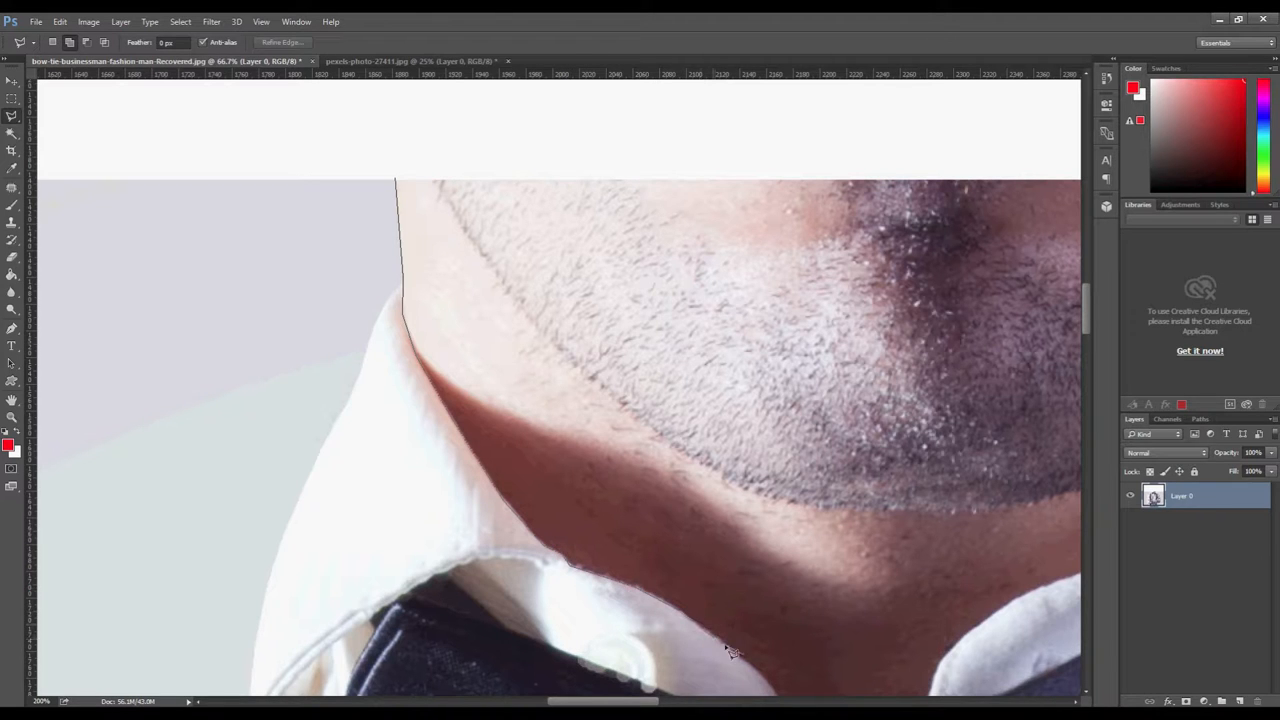
pyautogui.scroll(-3)
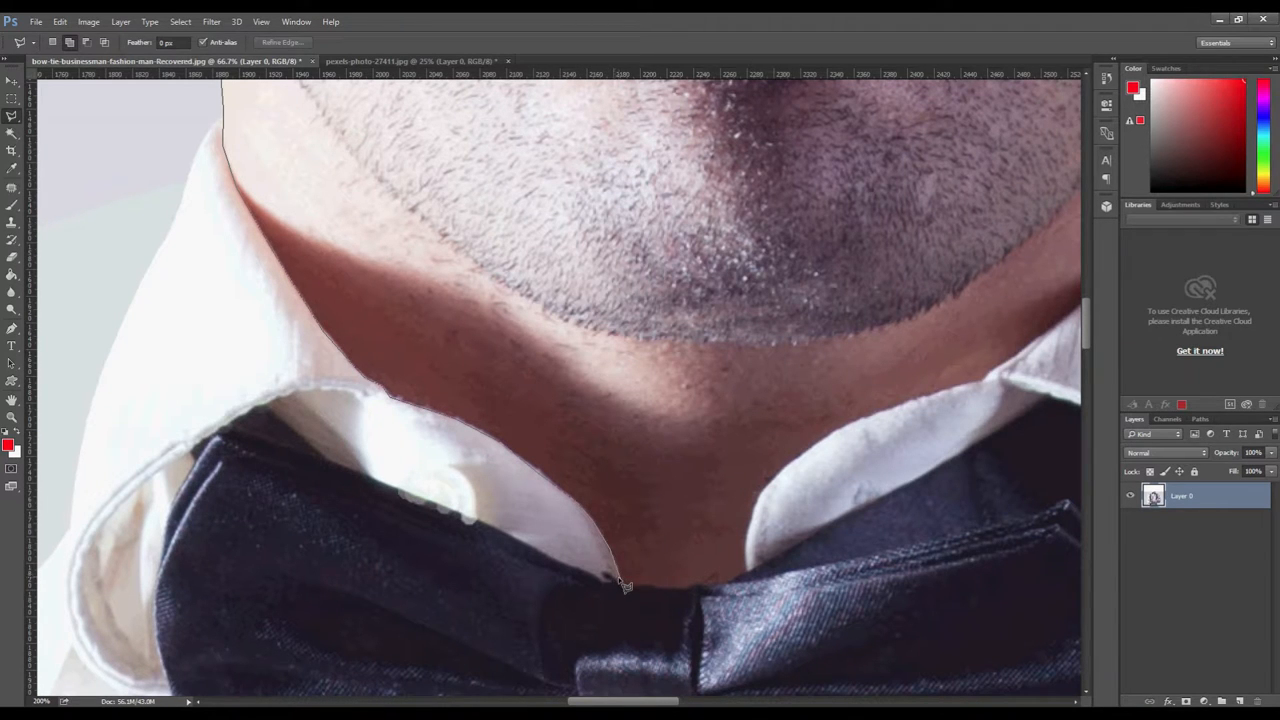
pyautogui.click(964, 390)
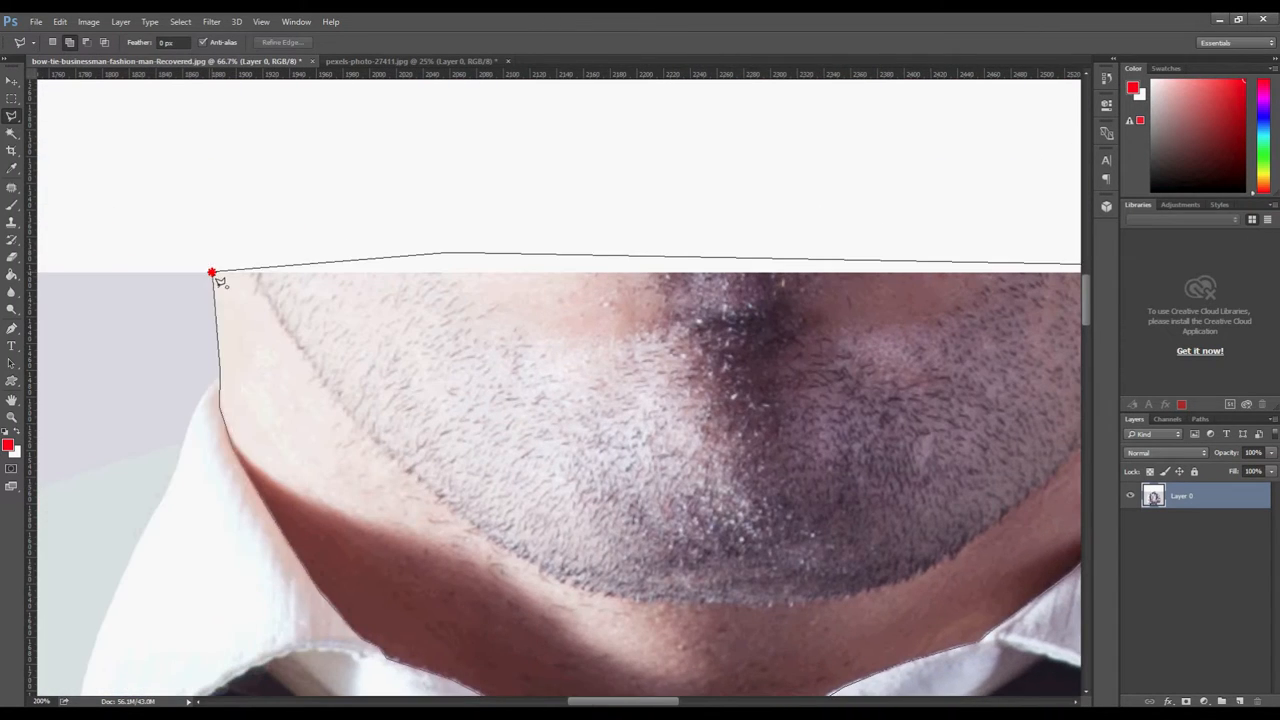
pyautogui.press('Delete')
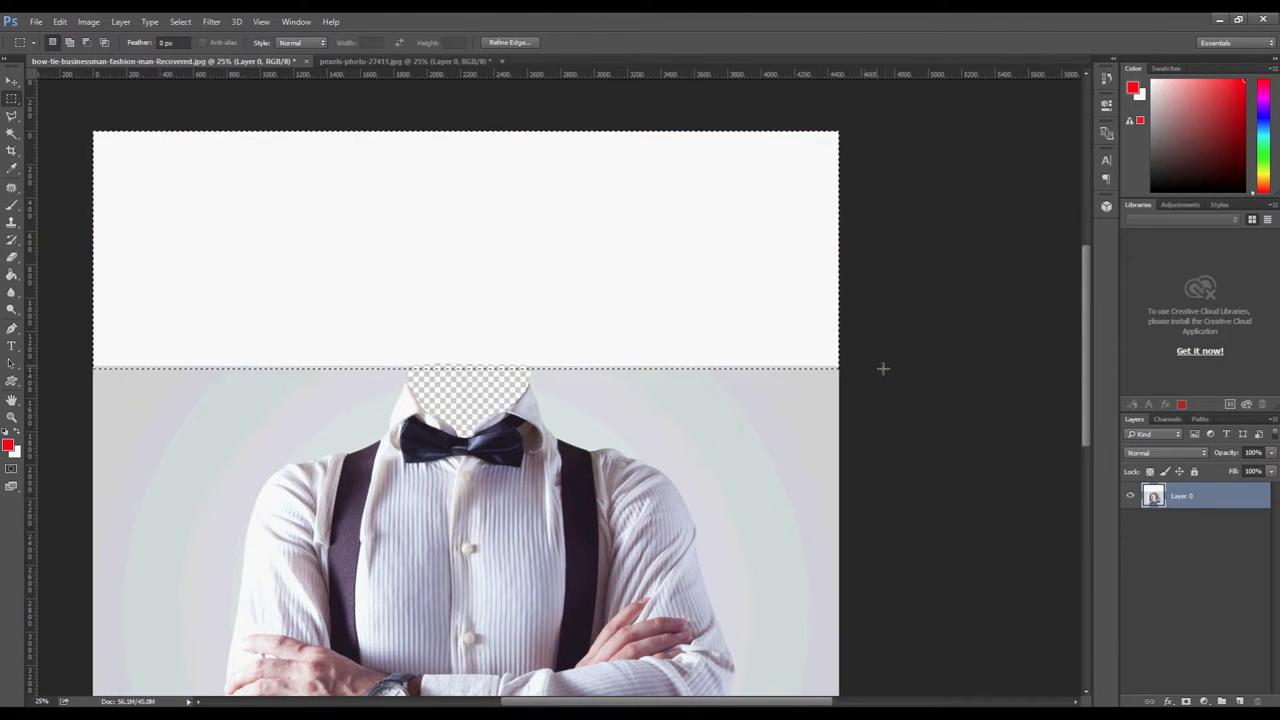
pyautogui.press('Delete')
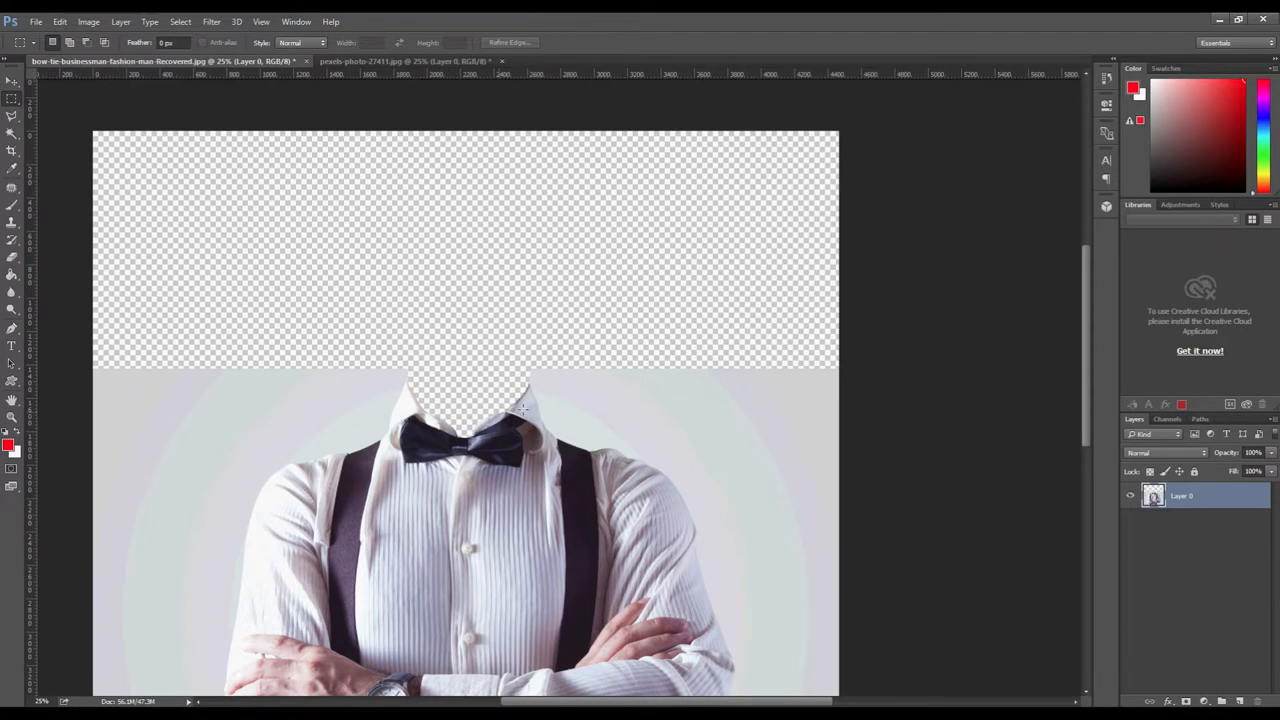
# Step: Float the woman's portrait as its own window beside the headless body document
pyautogui.moveTo(96, 340); pyautogui.dragTo(418, 376)
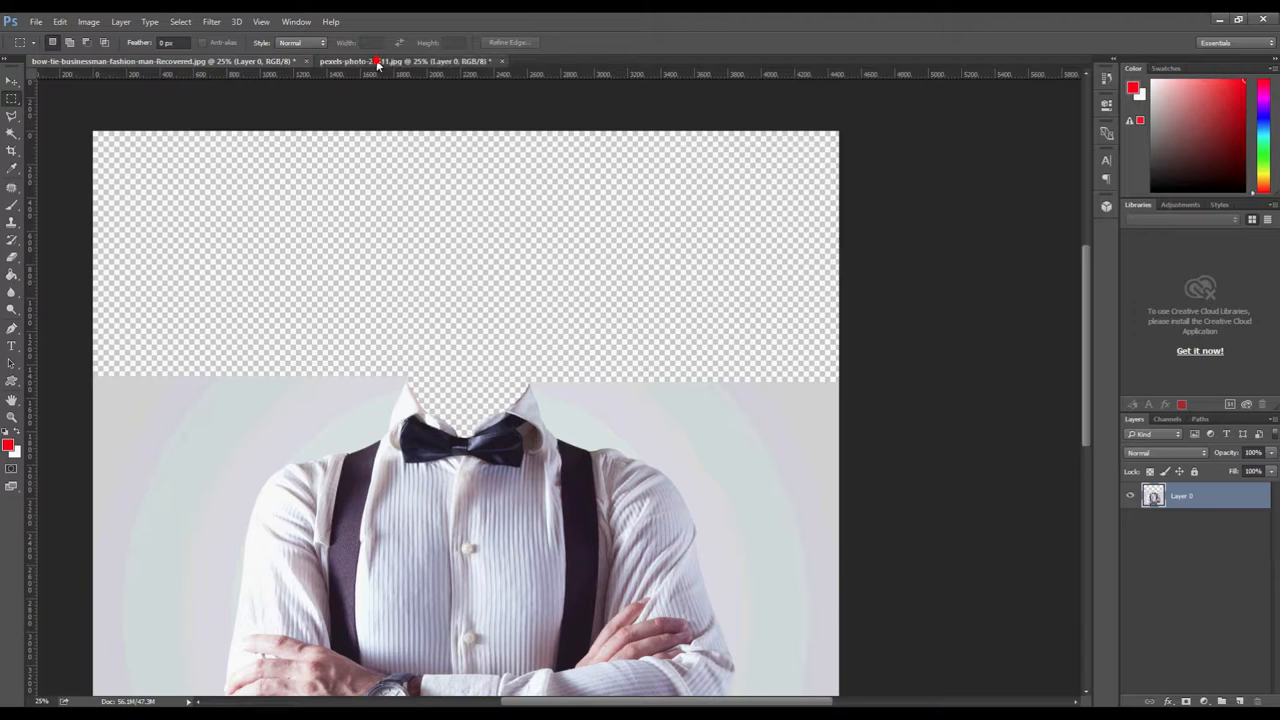
pyautogui.click(380, 60)
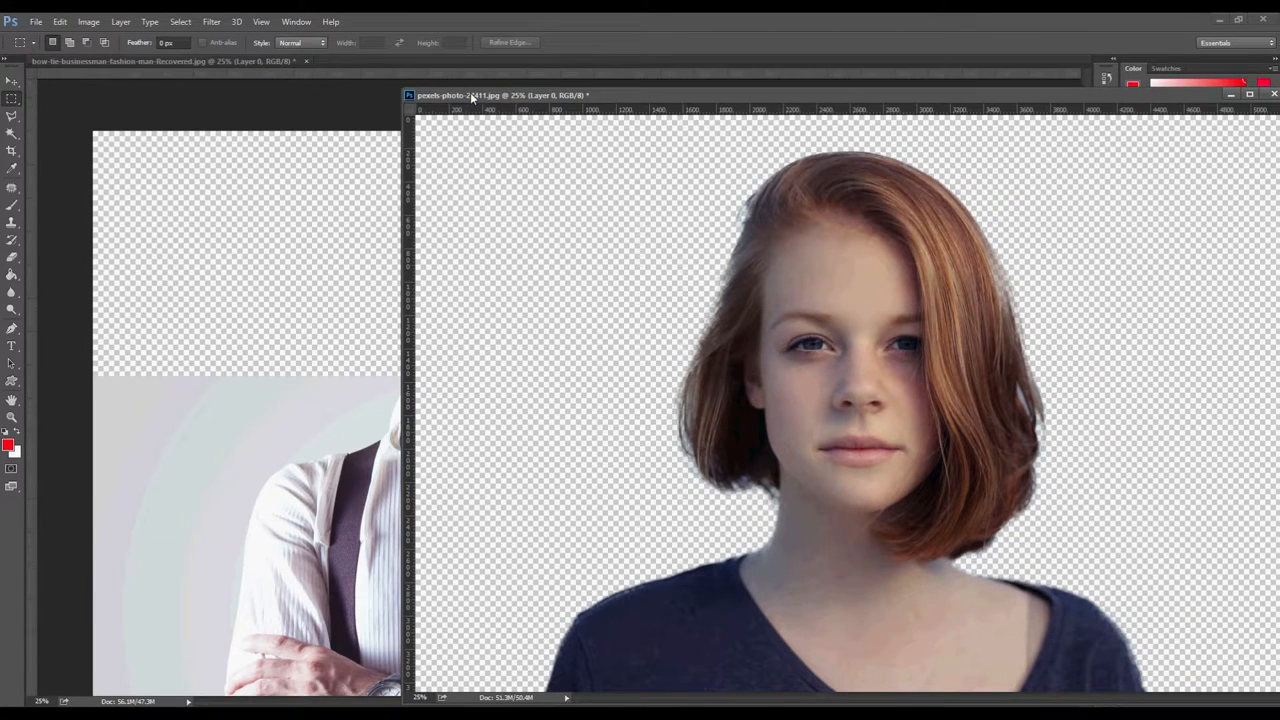
# Step: Move the woman into the body document and free-transform her larger with her head above the collar
pyautogui.click(12, 82)
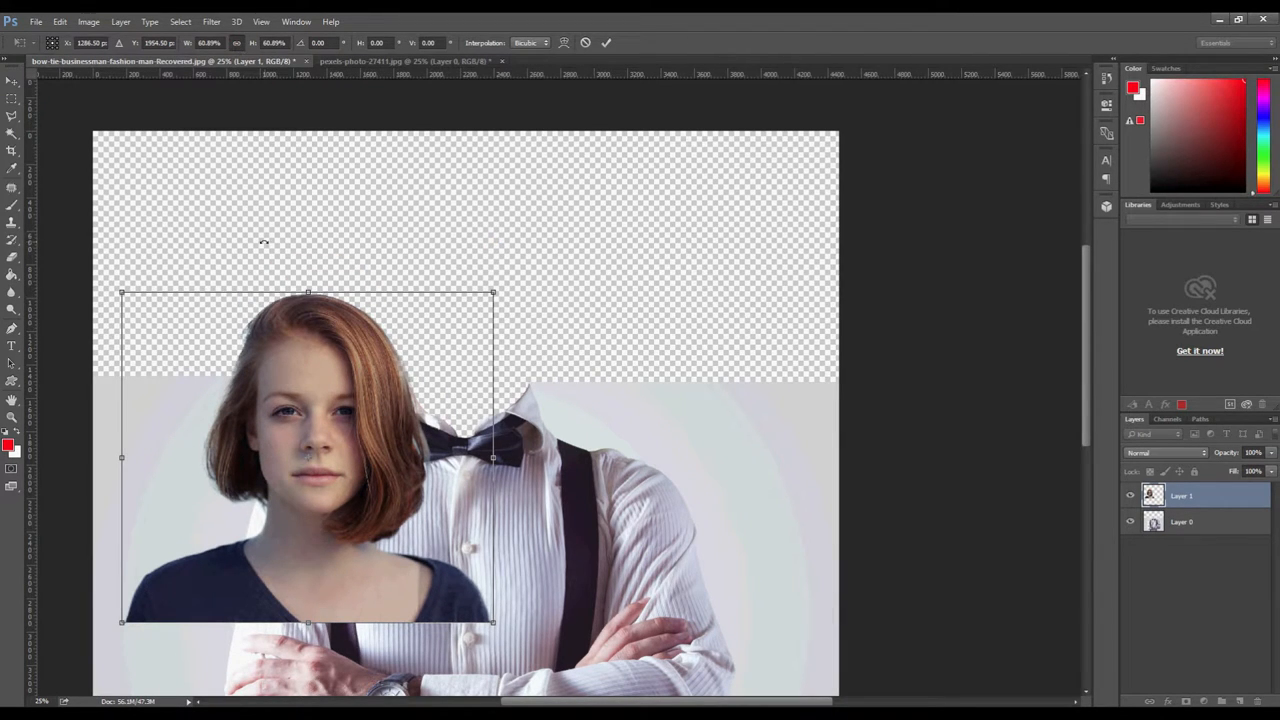
pyautogui.moveTo(308, 456); pyautogui.dragTo(448, 348)
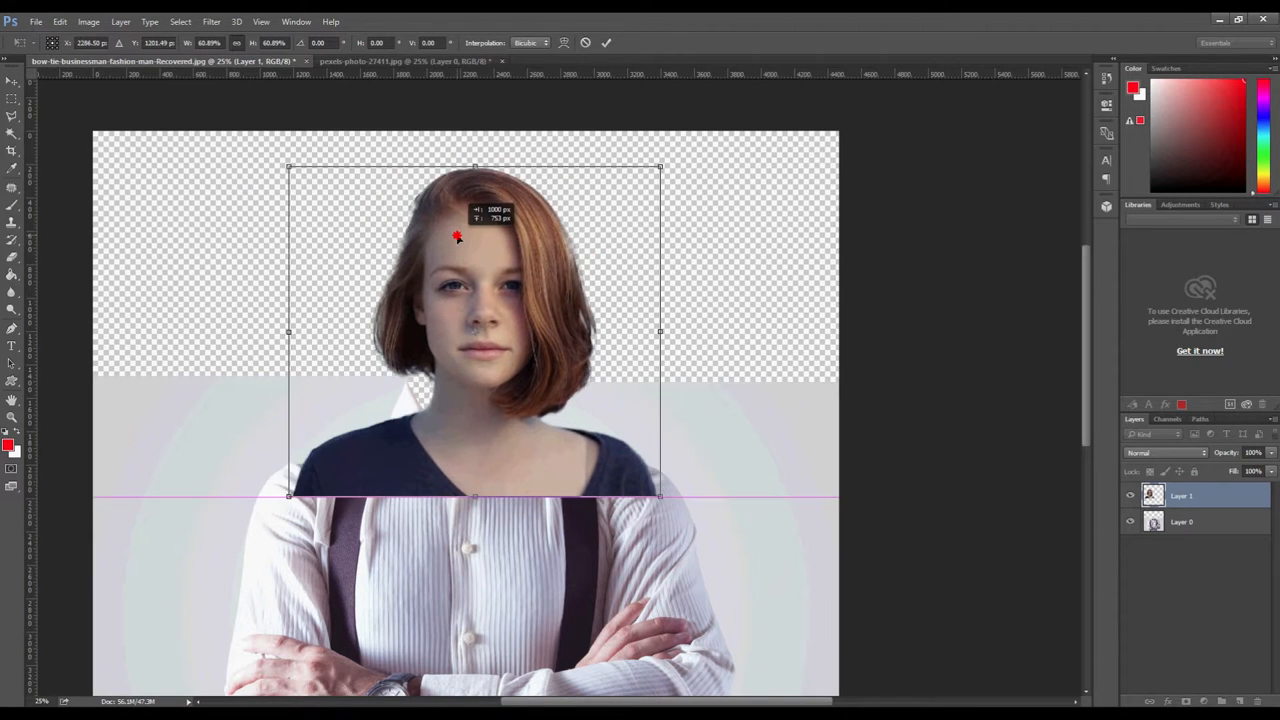
pyautogui.moveTo(456, 236); pyautogui.dragTo(448, 244)
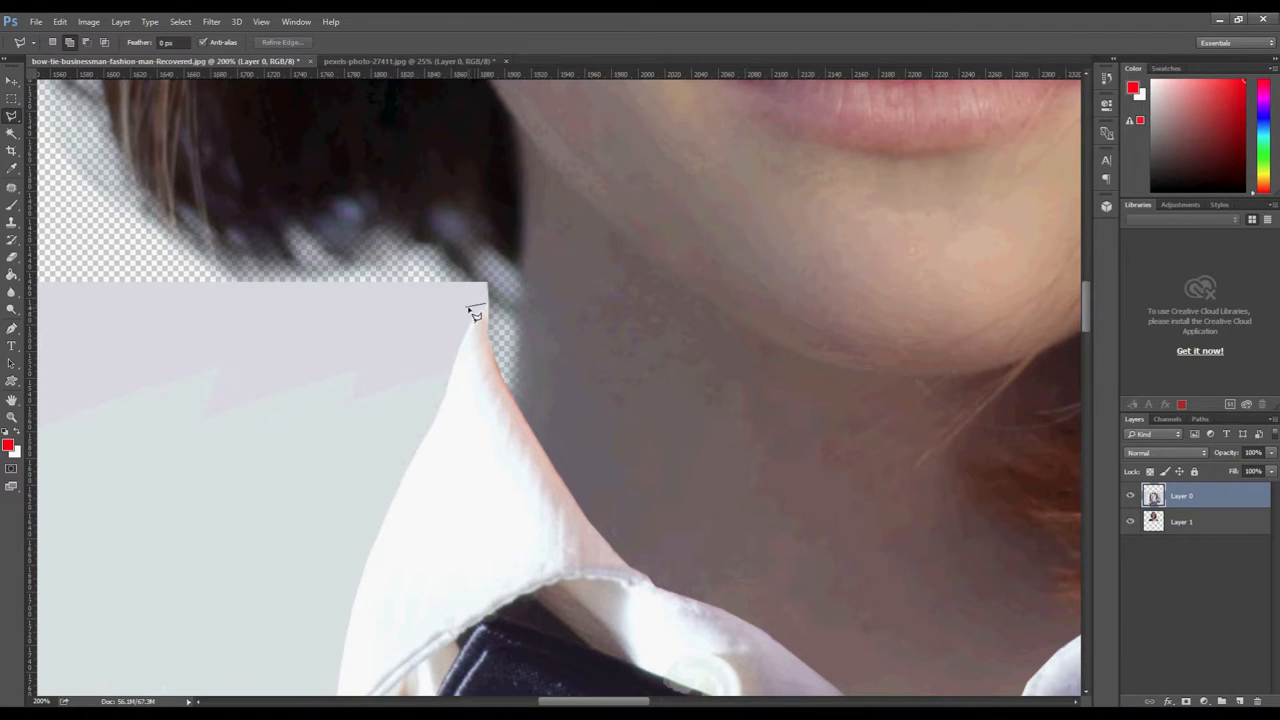
# Step: Trim the collar edge around her neck and reposition her head so it emerges from the collar
pyautogui.moveTo(476, 310); pyautogui.dragTo(430, 444)
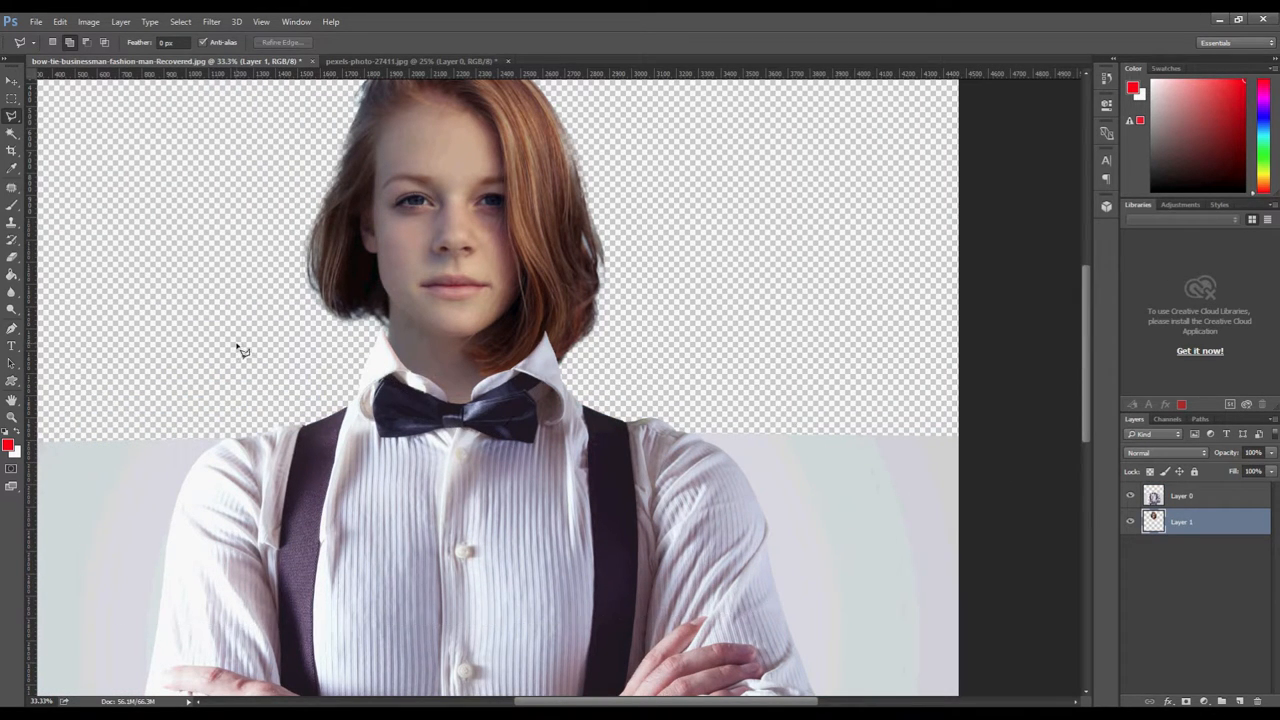
pyautogui.moveTo(480, 260); pyautogui.dragTo(470, 244)
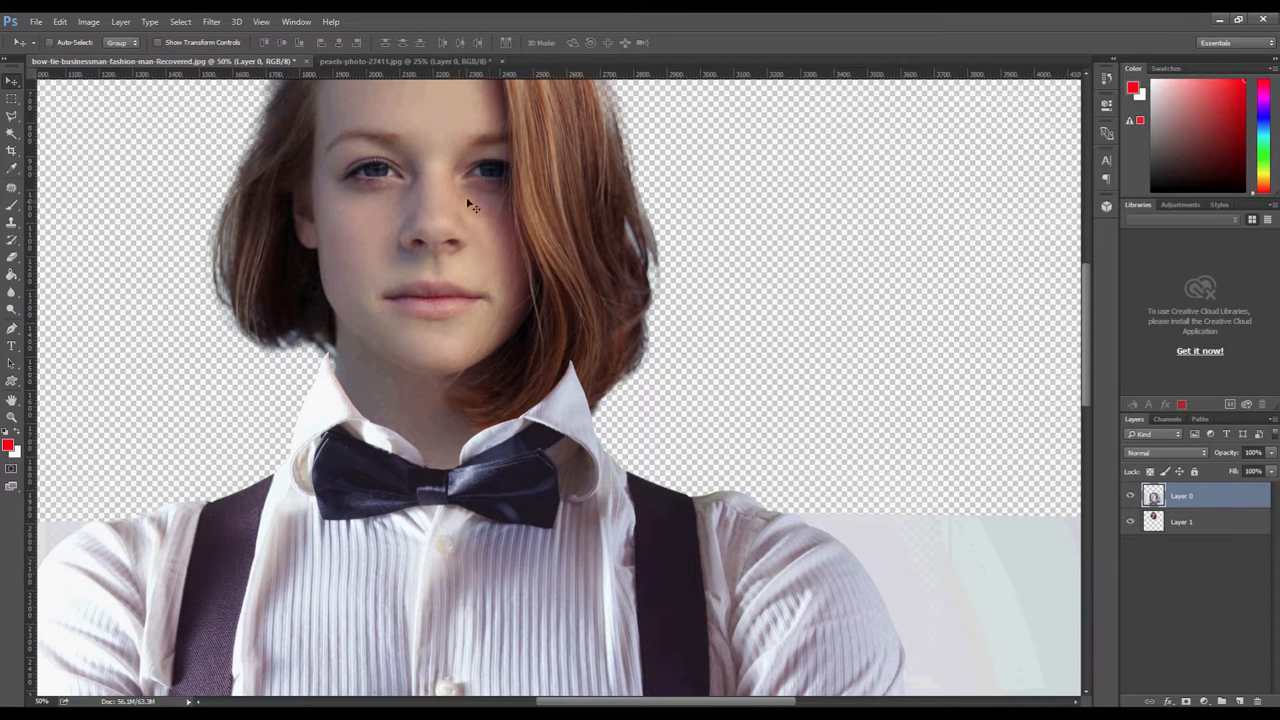
# Step: Liquify the shirt collar, warping both sides in to hug the woman's neck, and apply it
pyautogui.click(212, 20)
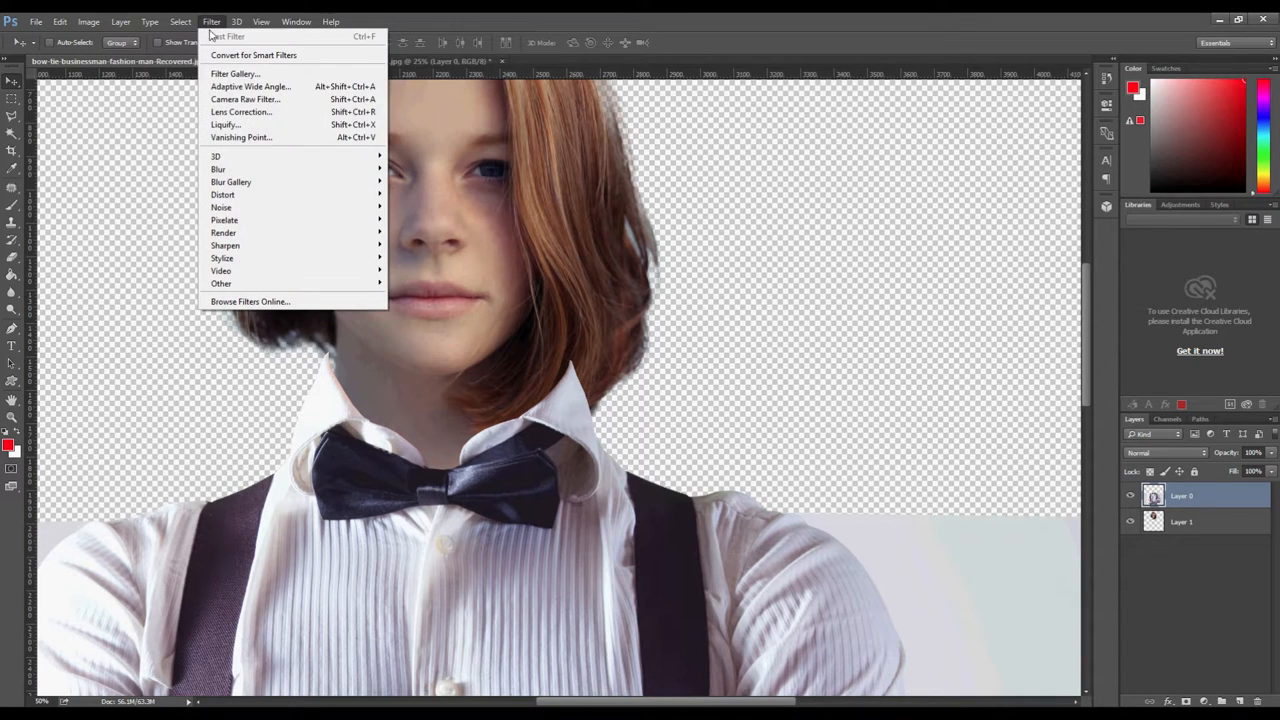
pyautogui.click(224, 124)
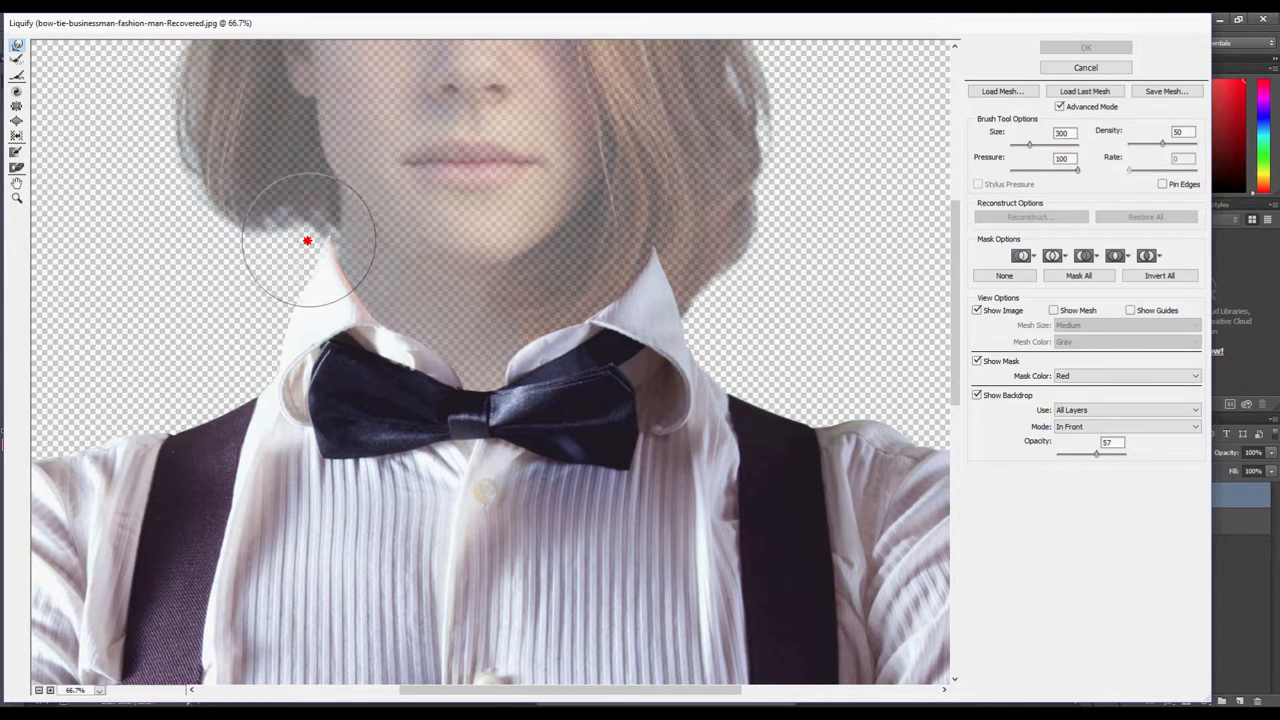
pyautogui.moveTo(308, 240); pyautogui.dragTo(408, 344)
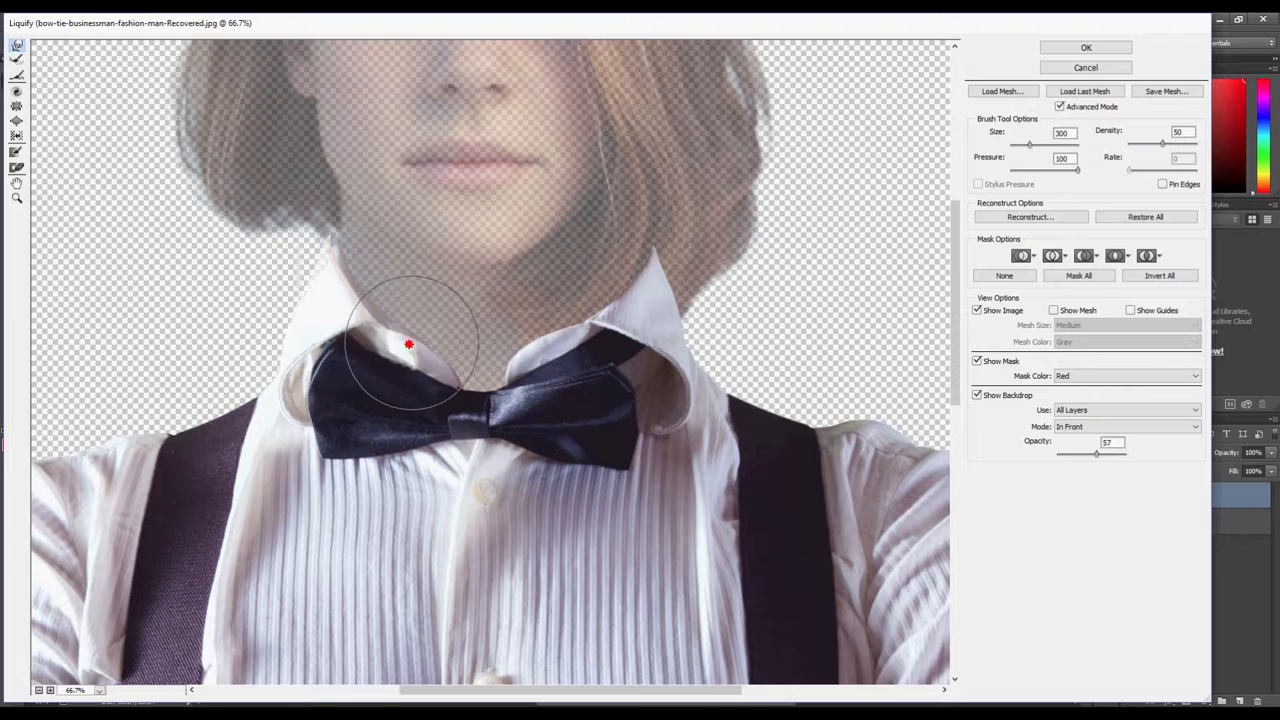
pyautogui.moveTo(408, 344); pyautogui.dragTo(610, 250)
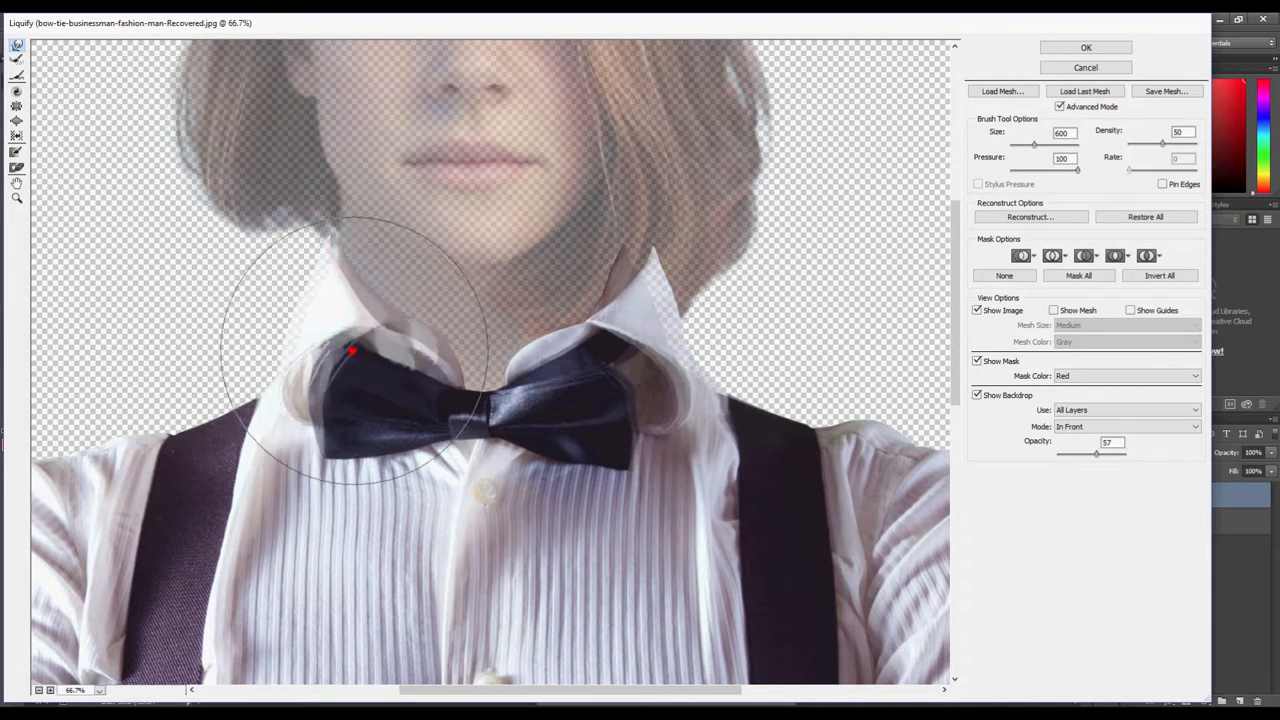
pyautogui.moveTo(350, 350); pyautogui.dragTo(630, 216)
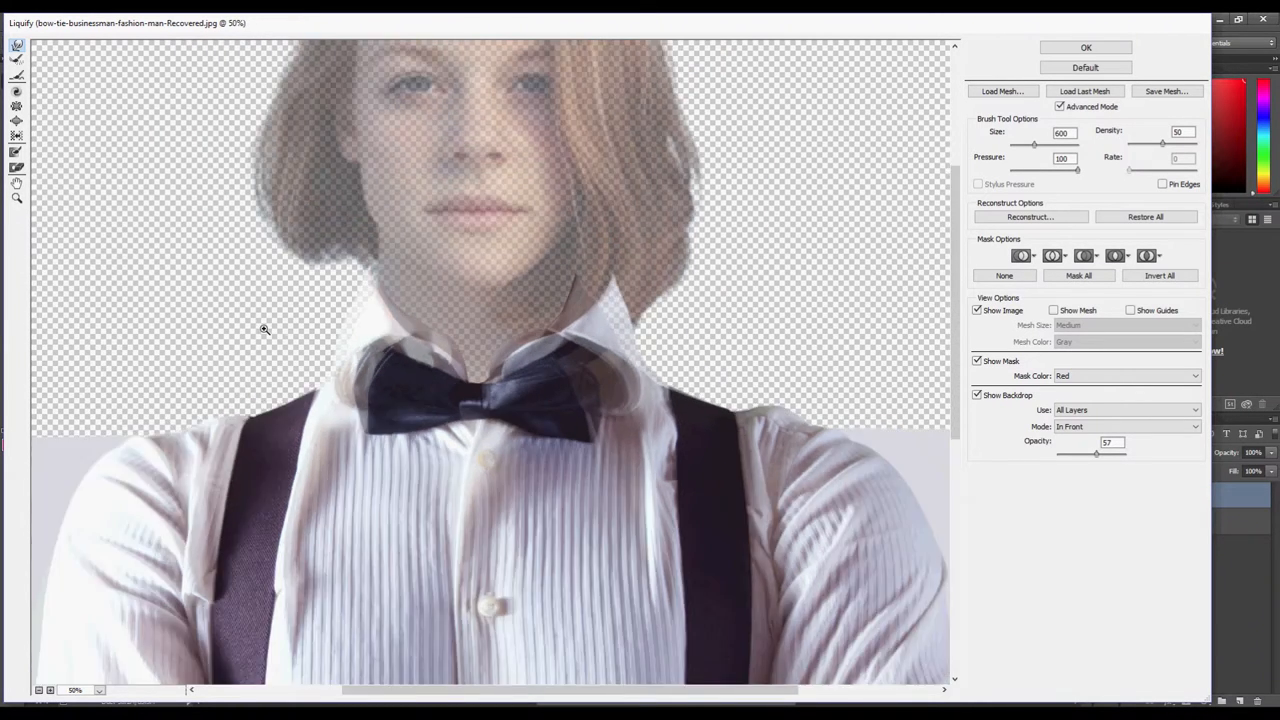
pyautogui.click(976, 396)
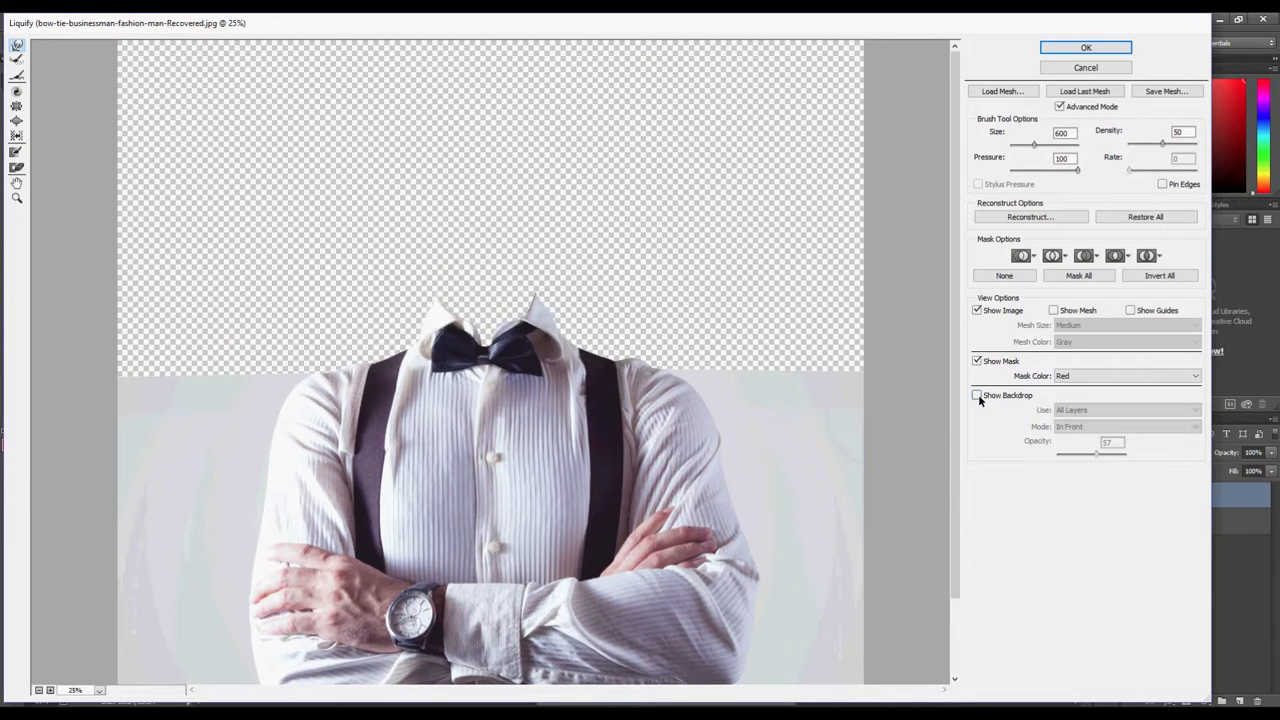
pyautogui.moveTo(976, 394)
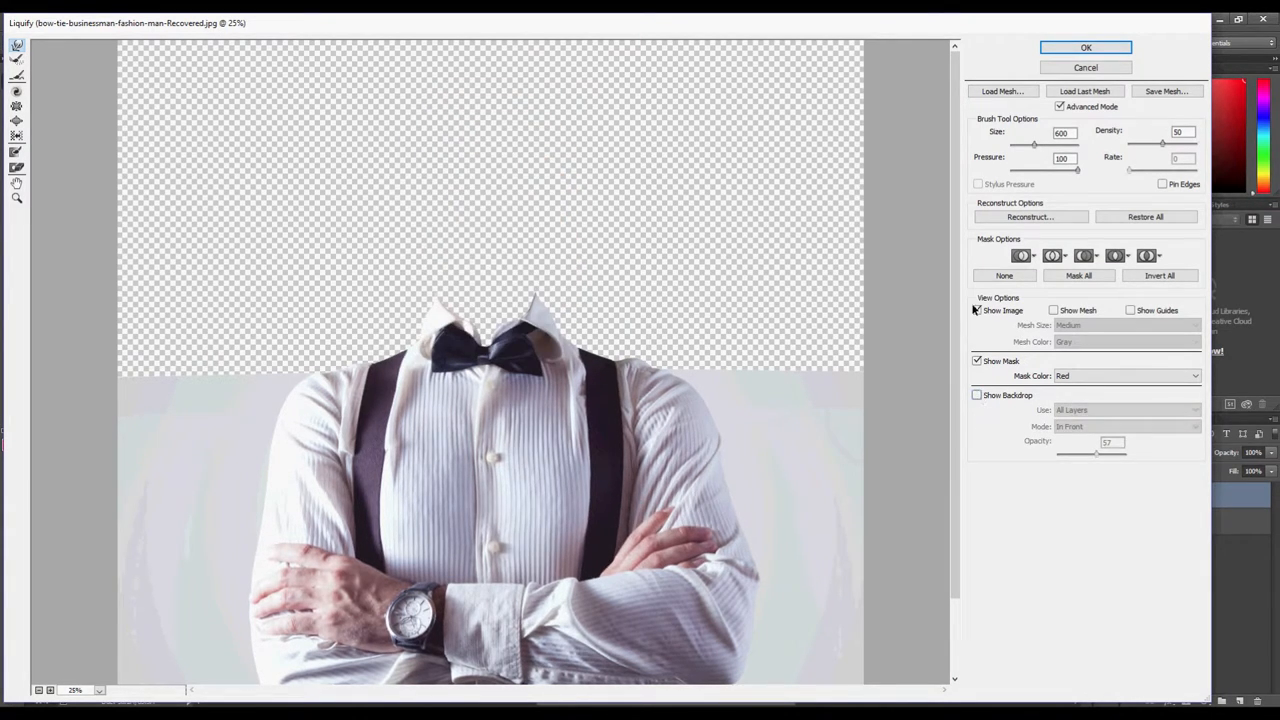
pyautogui.click(1084, 48)
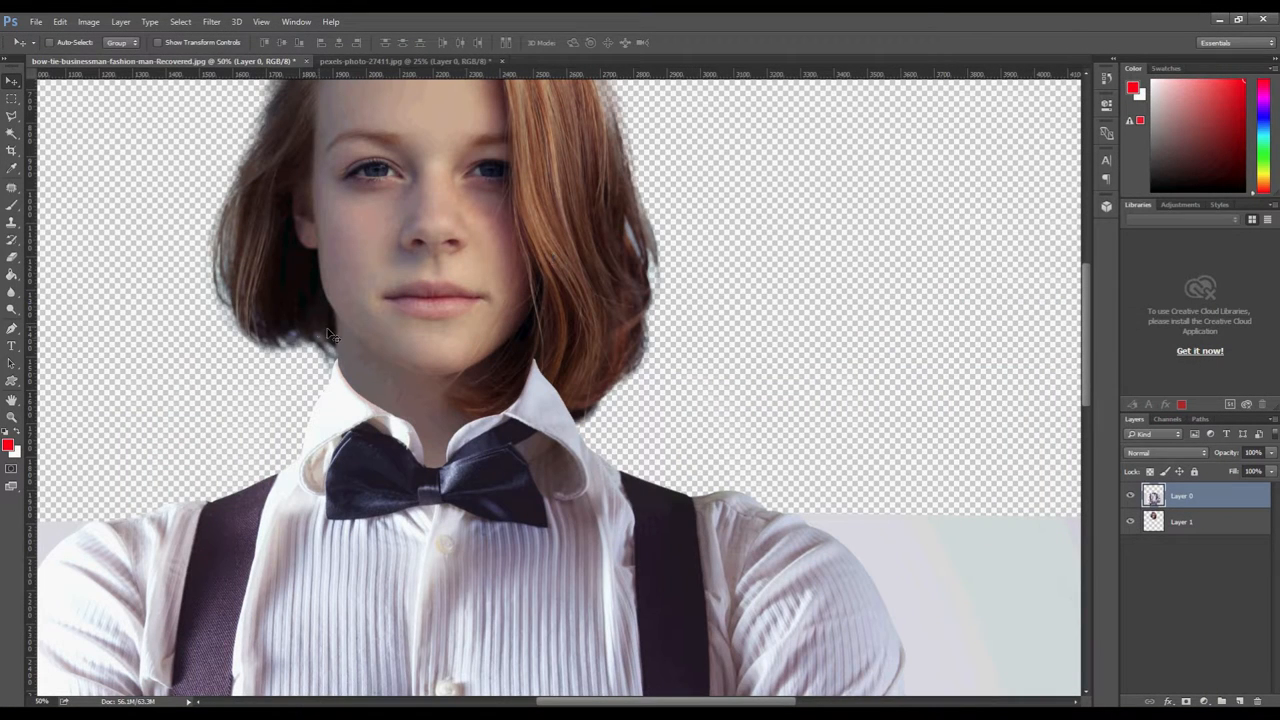
pyautogui.moveTo(270, 364)
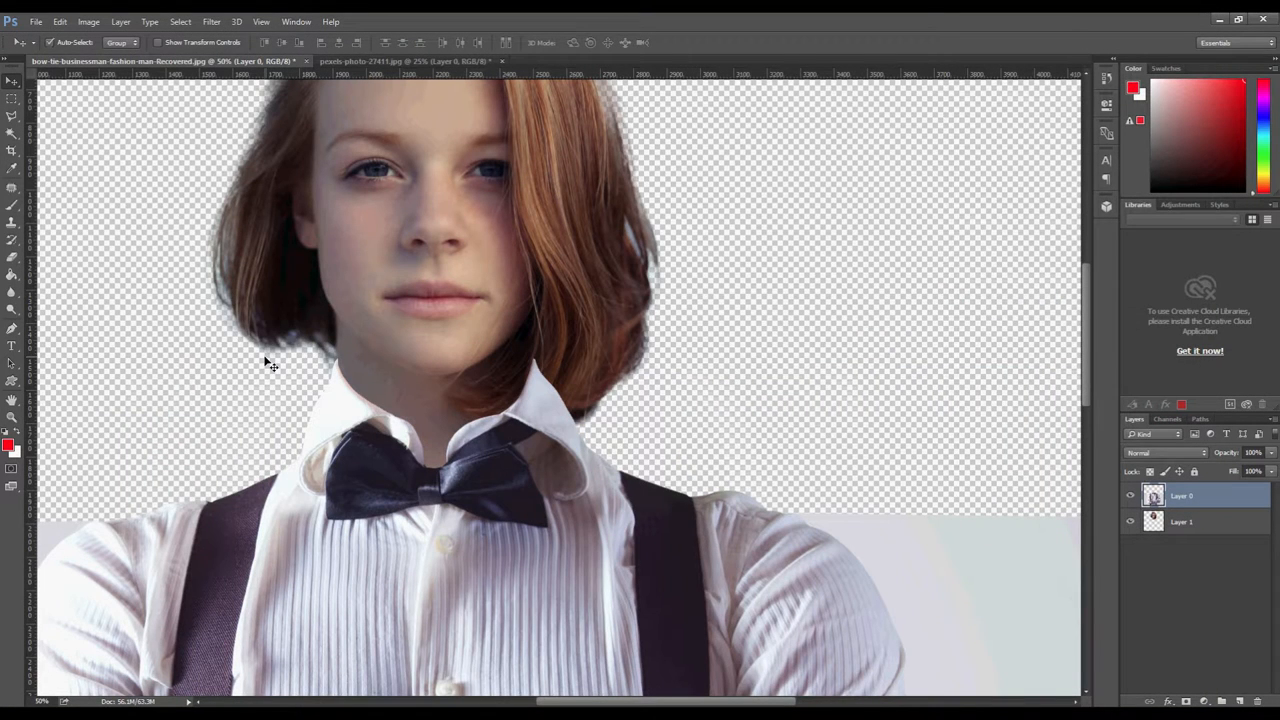
# Step: Scroll the toolbar to reach the healing and retouching tool group
pyautogui.scroll(-3)
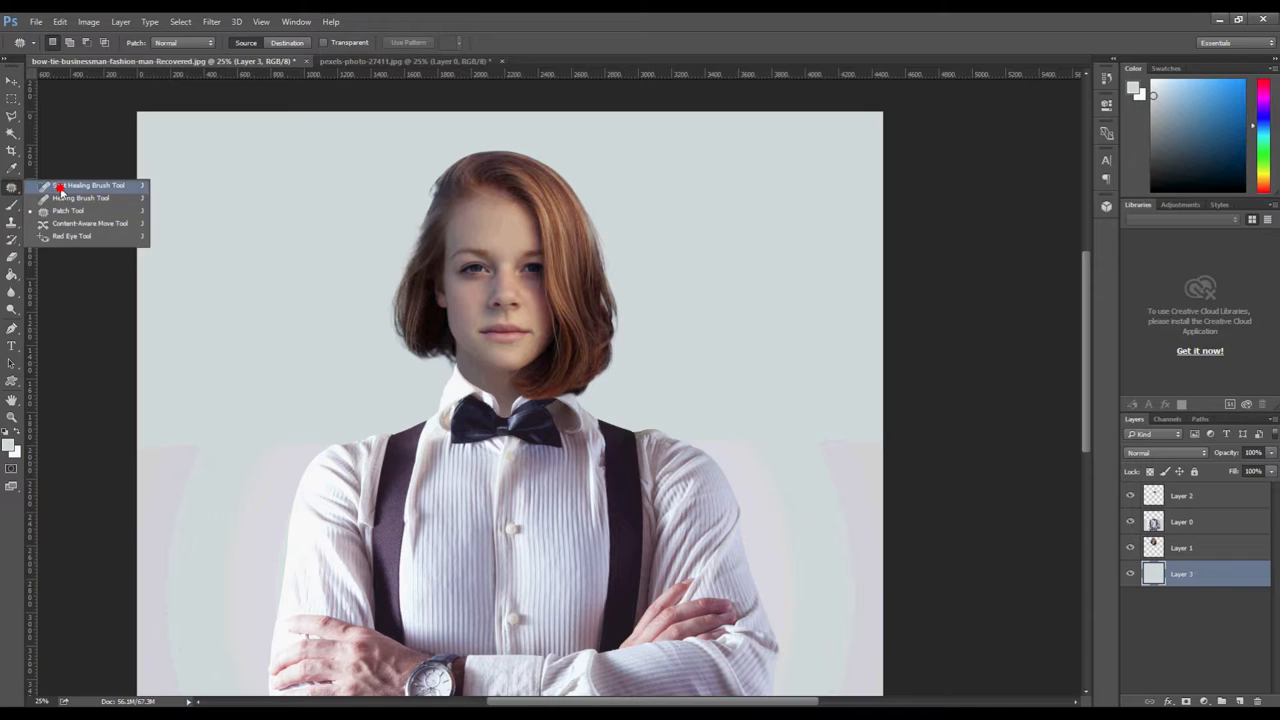
# Step: Select the Spot Healing Brush for content-aware retouching of the gray background
pyautogui.click(92, 184)
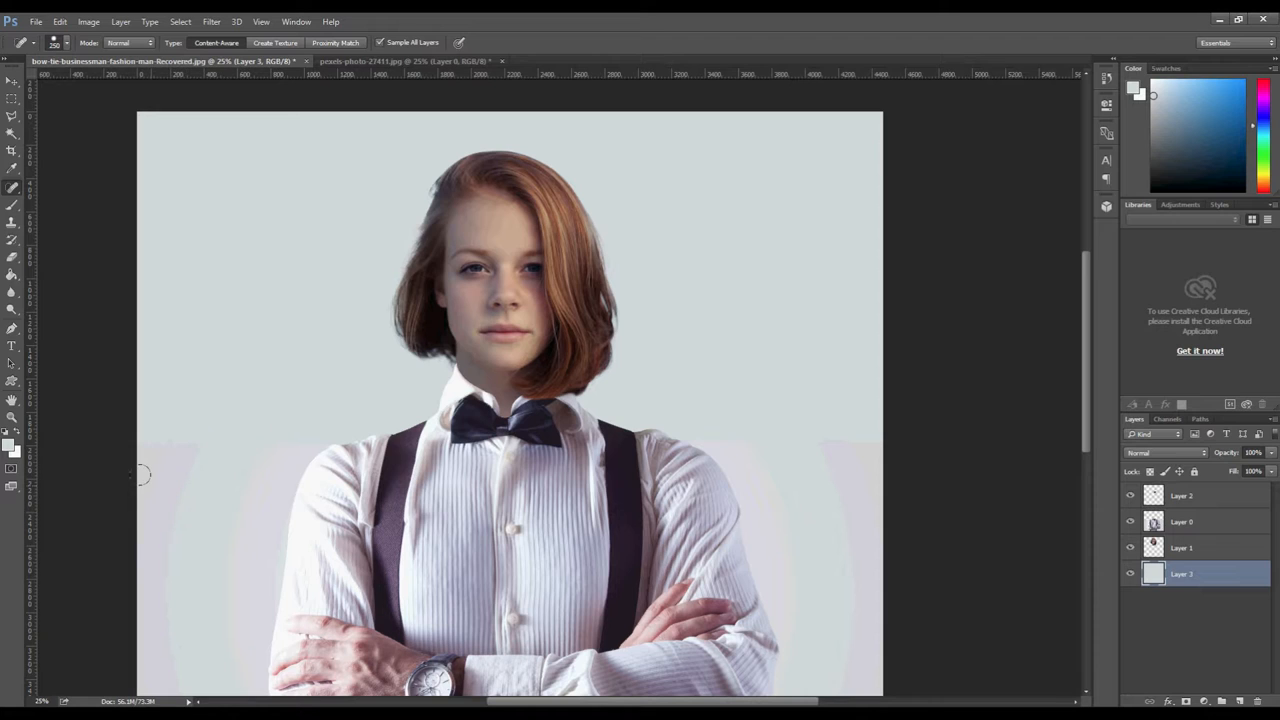
pyautogui.moveTo(150, 464)
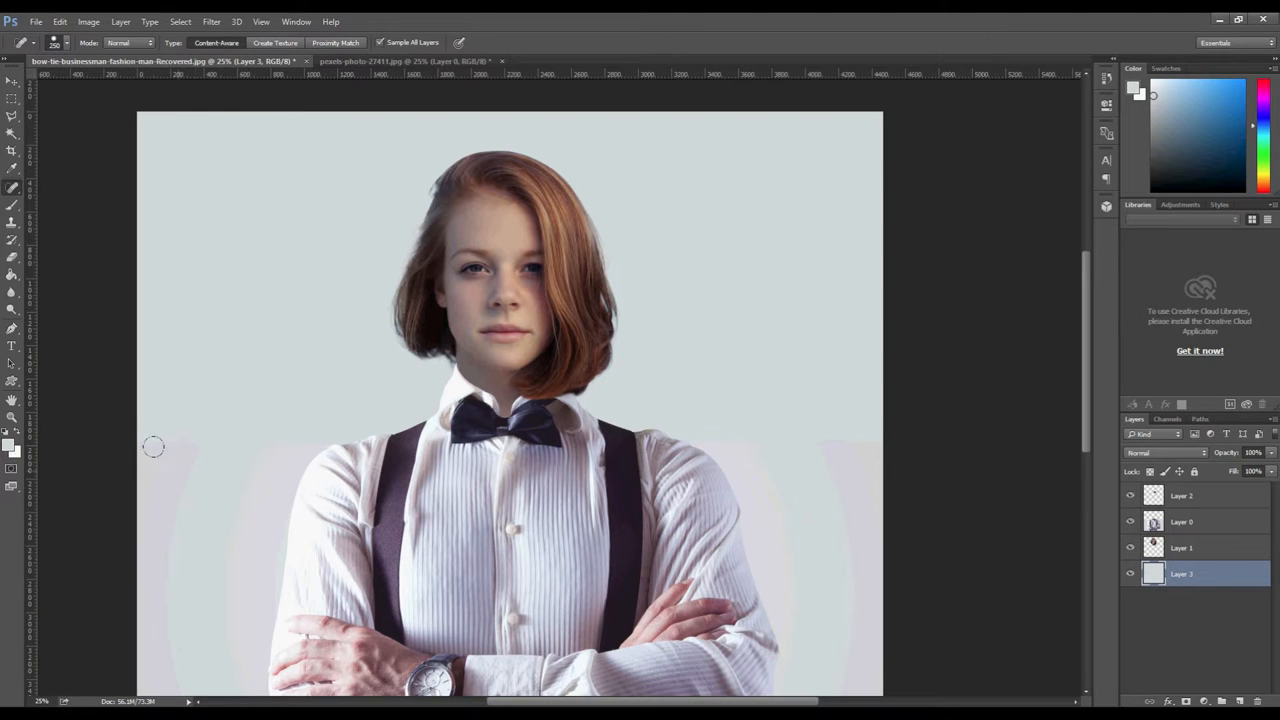
pyautogui.moveTo(158, 504)
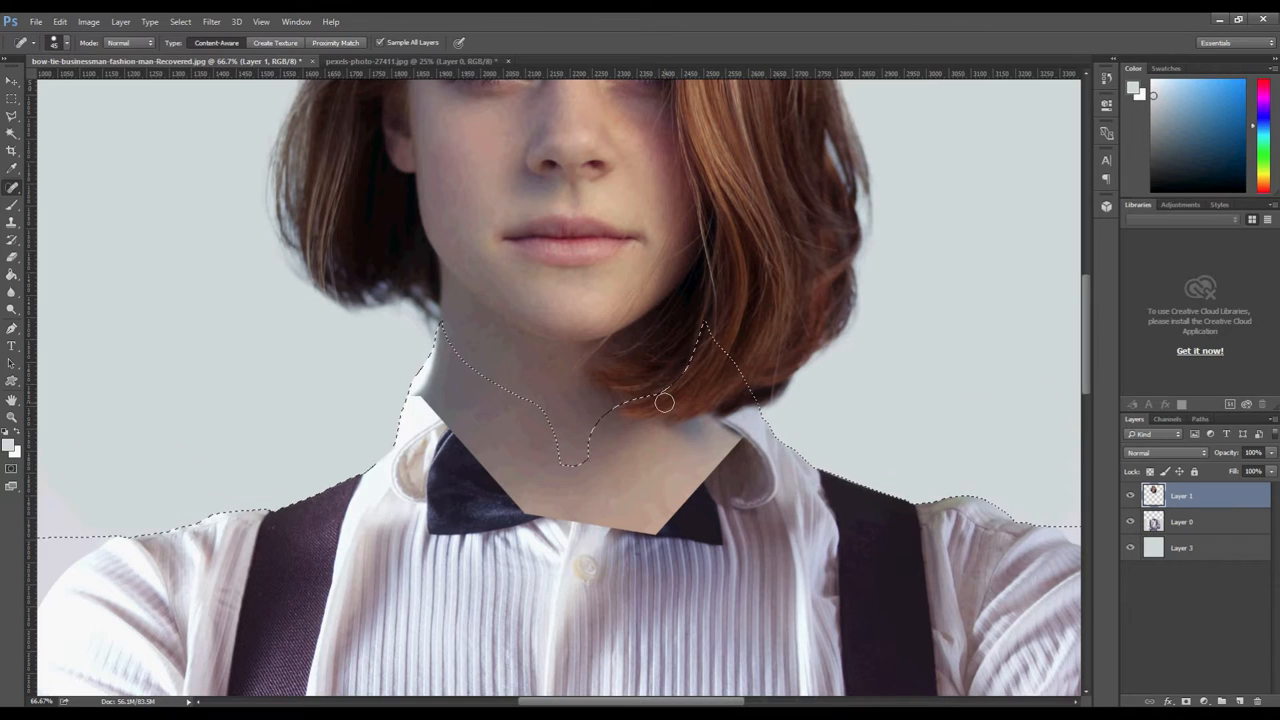
pyautogui.moveTo(180, 296)
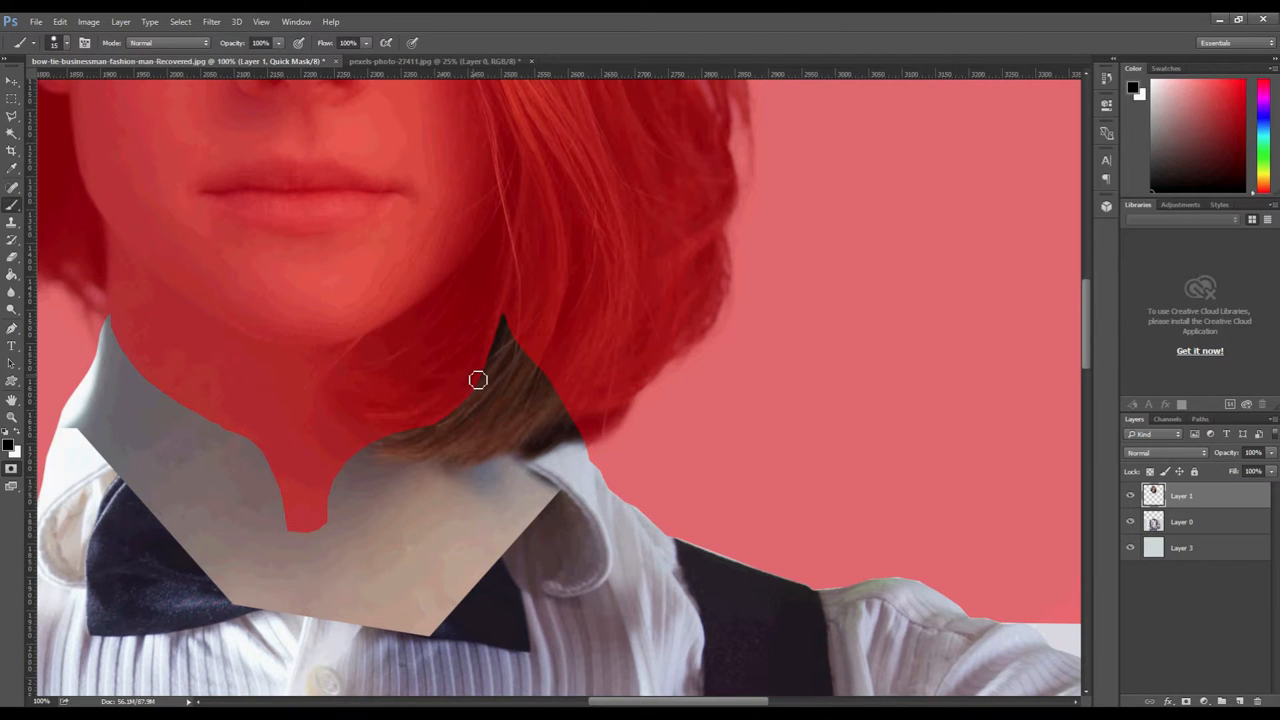
pyautogui.moveTo(468, 370)
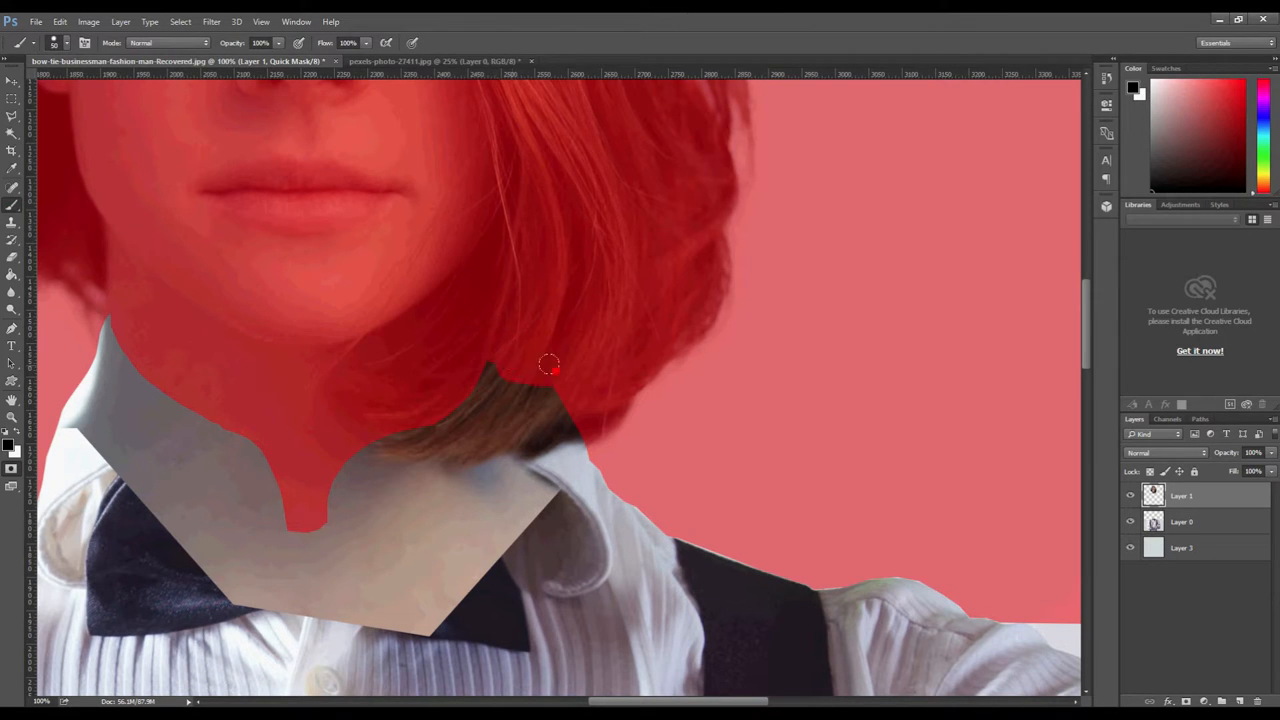
# Step: Paint the quick mask over the hair ends along the shirt collar
pyautogui.moveTo(548, 364); pyautogui.dragTo(428, 412)
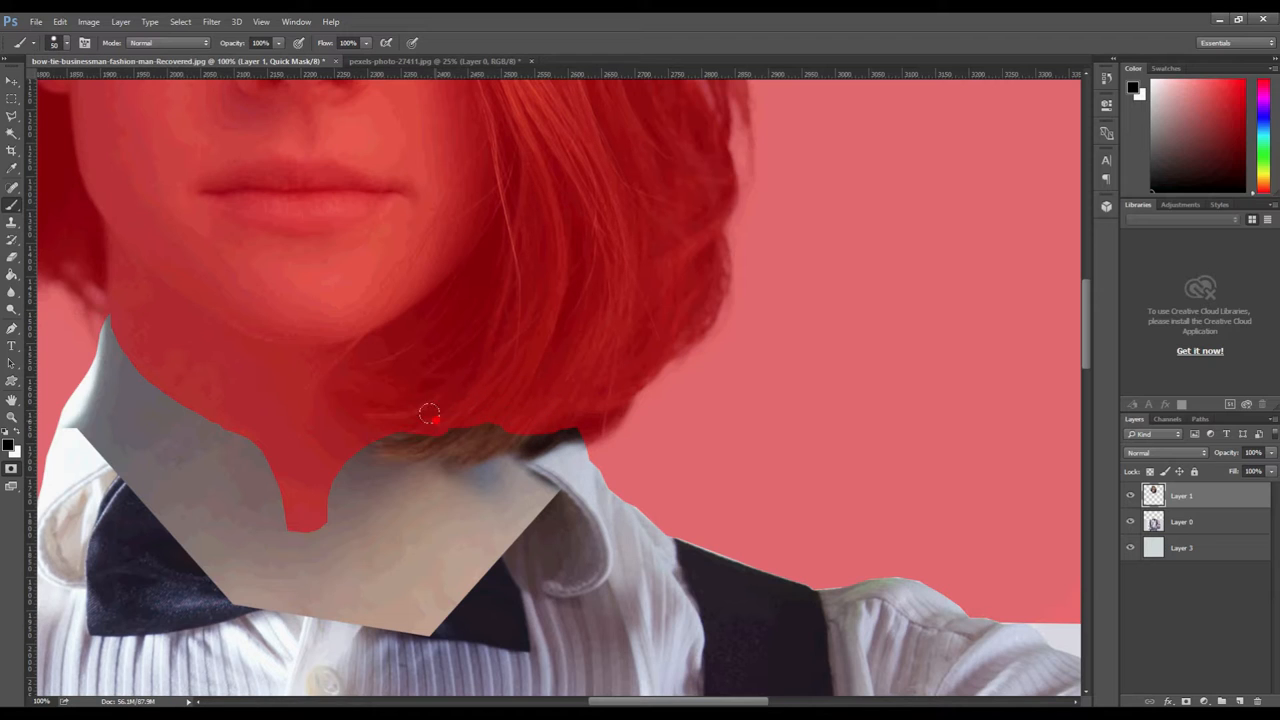
pyautogui.moveTo(428, 412); pyautogui.dragTo(492, 428)
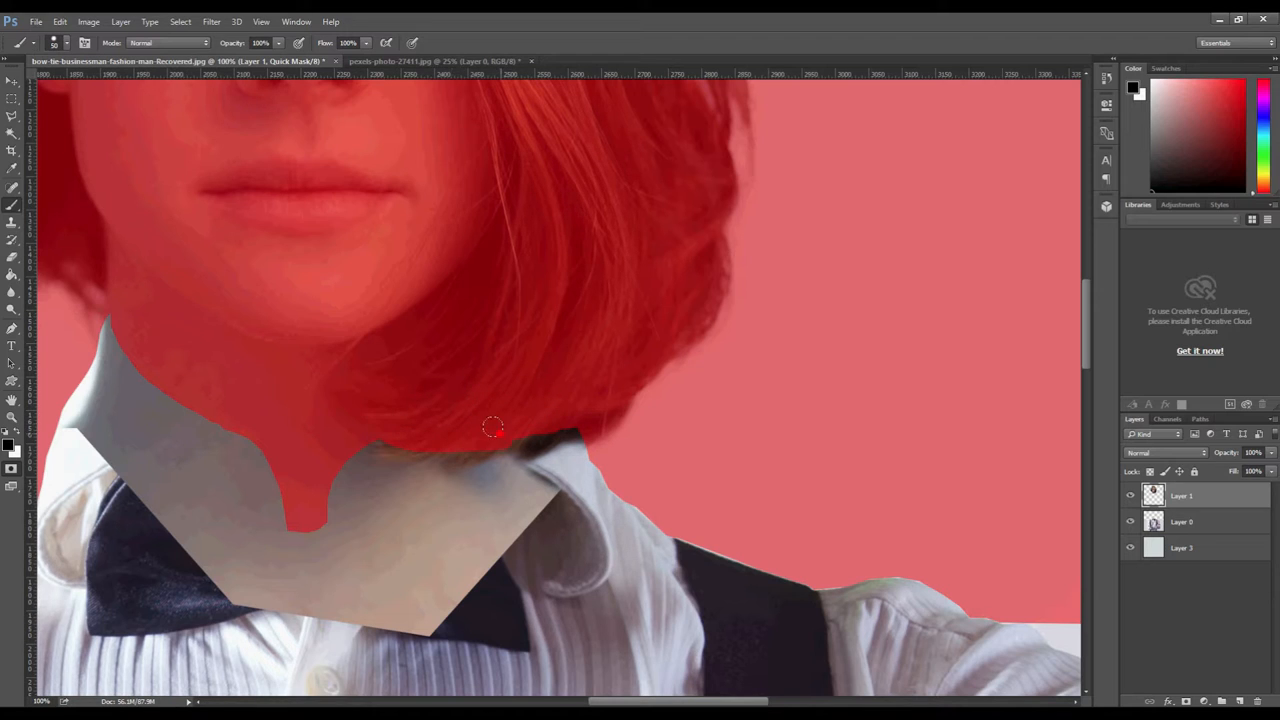
pyautogui.moveTo(492, 428); pyautogui.dragTo(484, 428)
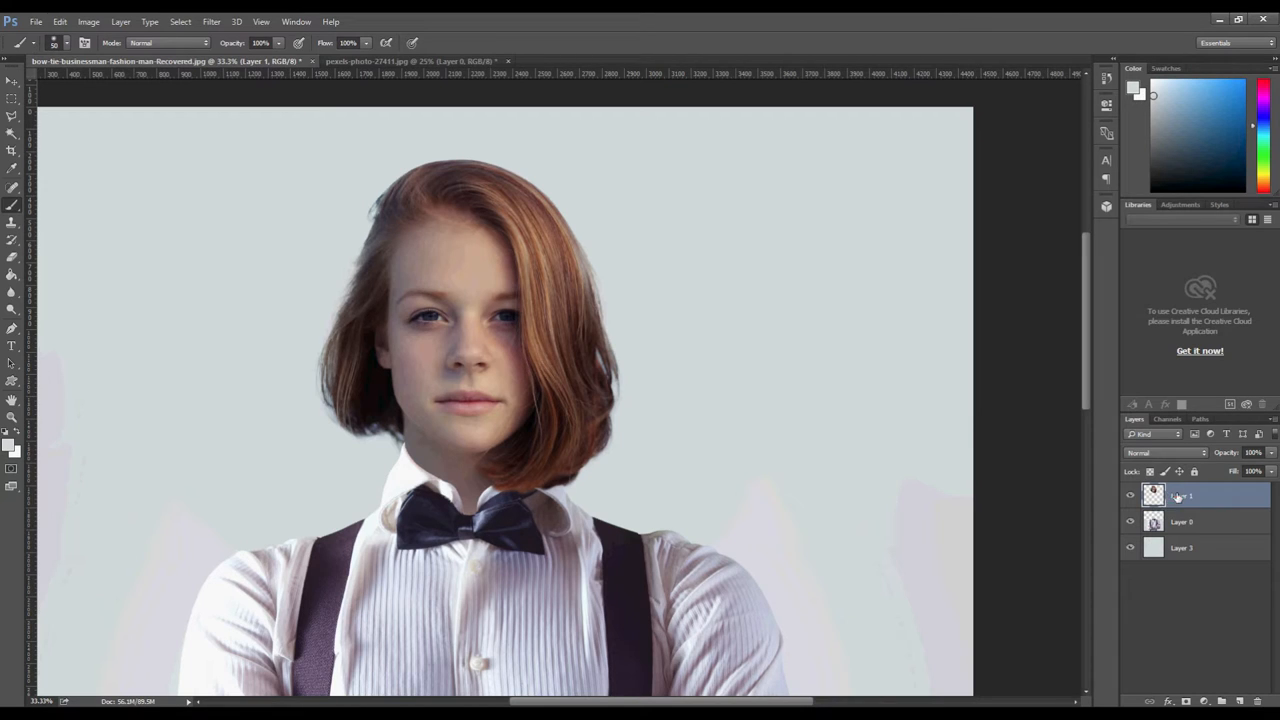
# Step: Select the head layer (Layer 5) to continue cleaning up the neck area
pyautogui.click(88, 20)
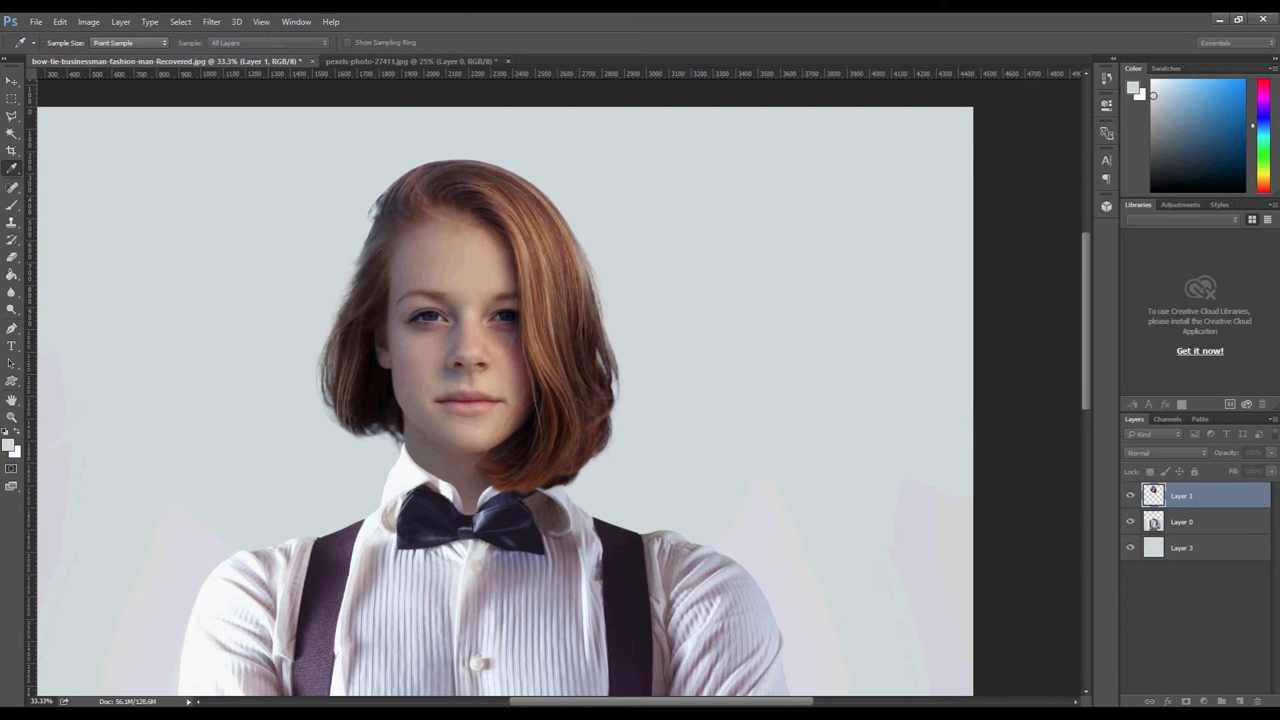
pyautogui.click(88, 20)
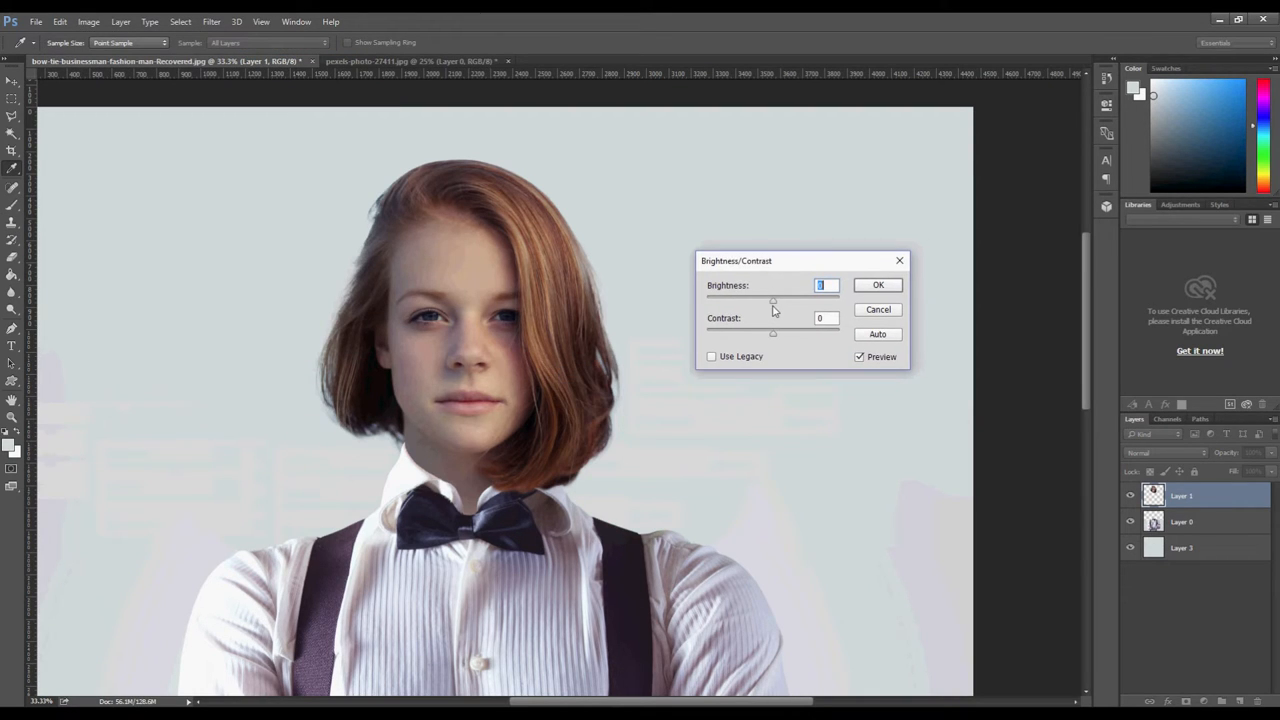
pyautogui.moveTo(772, 300); pyautogui.dragTo(786, 300)
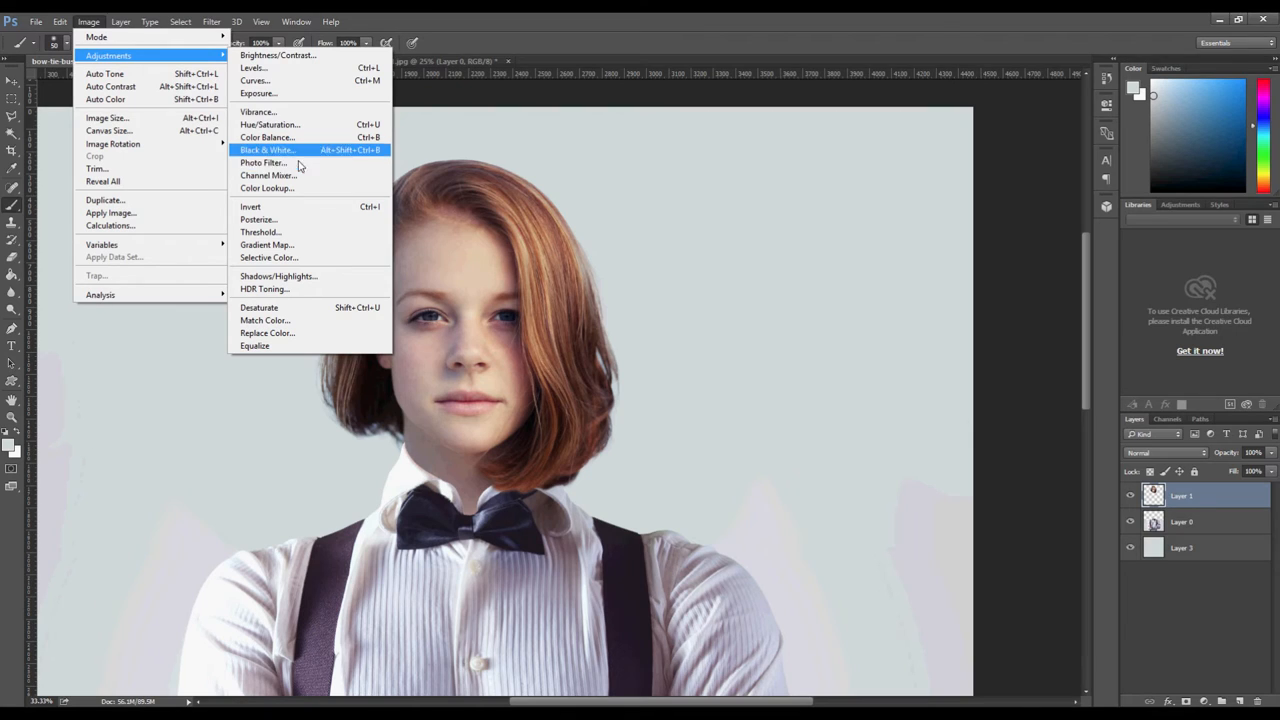
pyautogui.moveTo(284, 162)
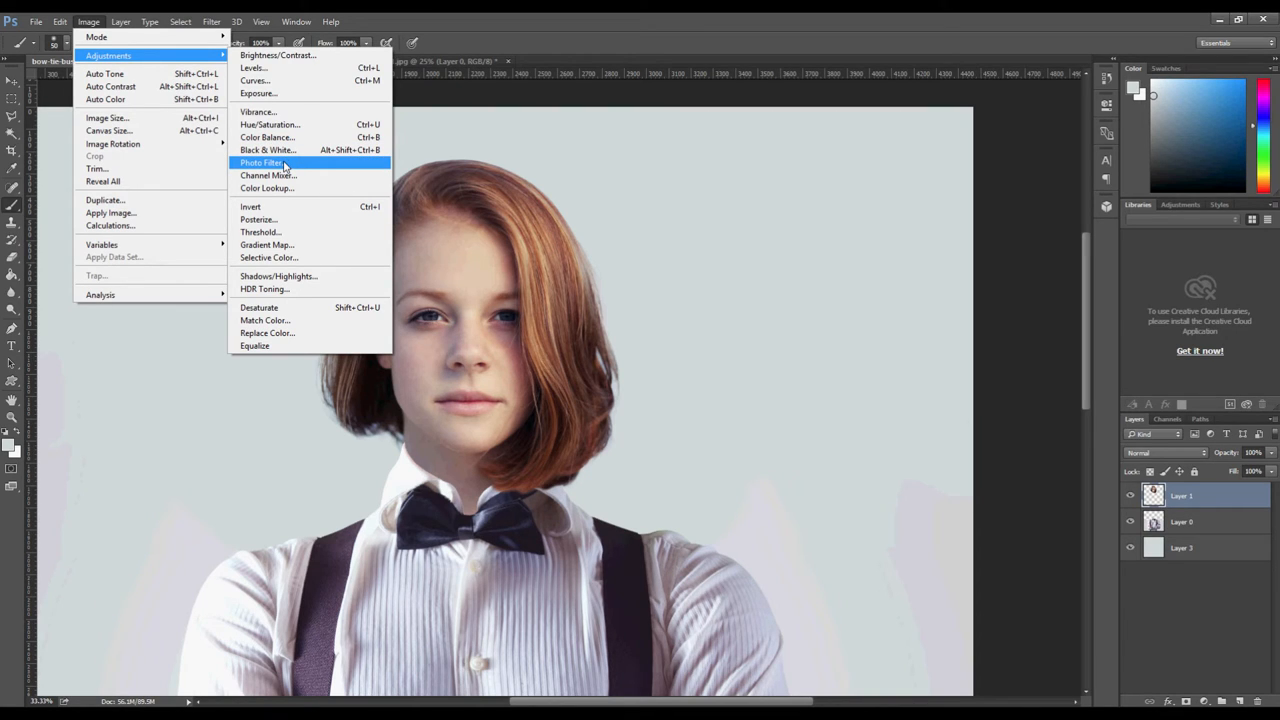
pyautogui.moveTo(290, 124)
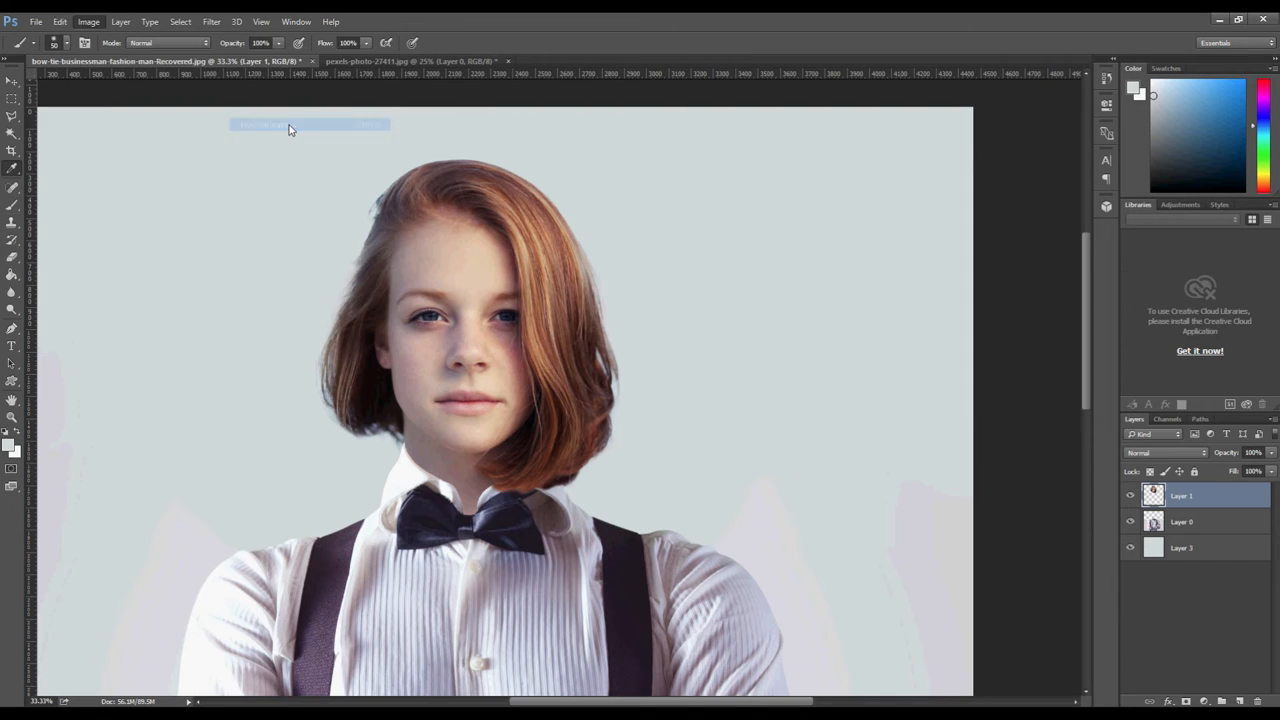
# Step: Lower the head layer's saturation with Hue/Saturation so hair and skin sit paler
pyautogui.click(310, 124)
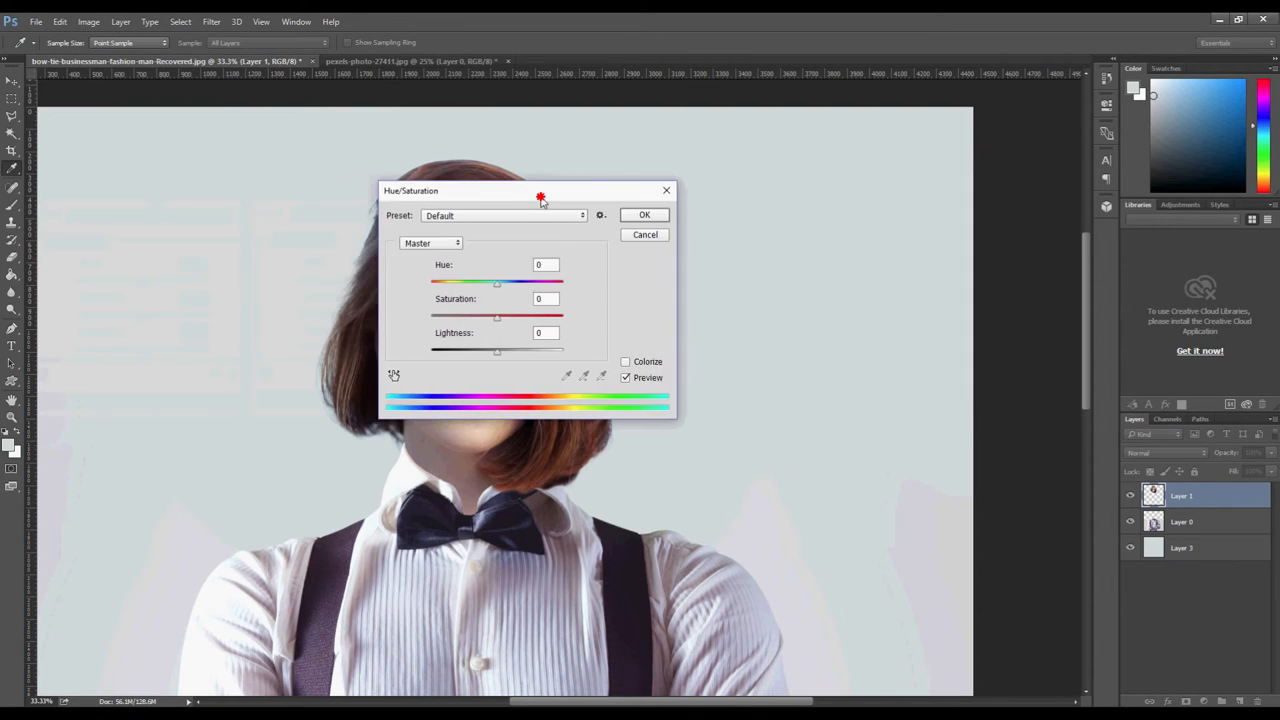
pyautogui.moveTo(540, 196); pyautogui.dragTo(782, 200)
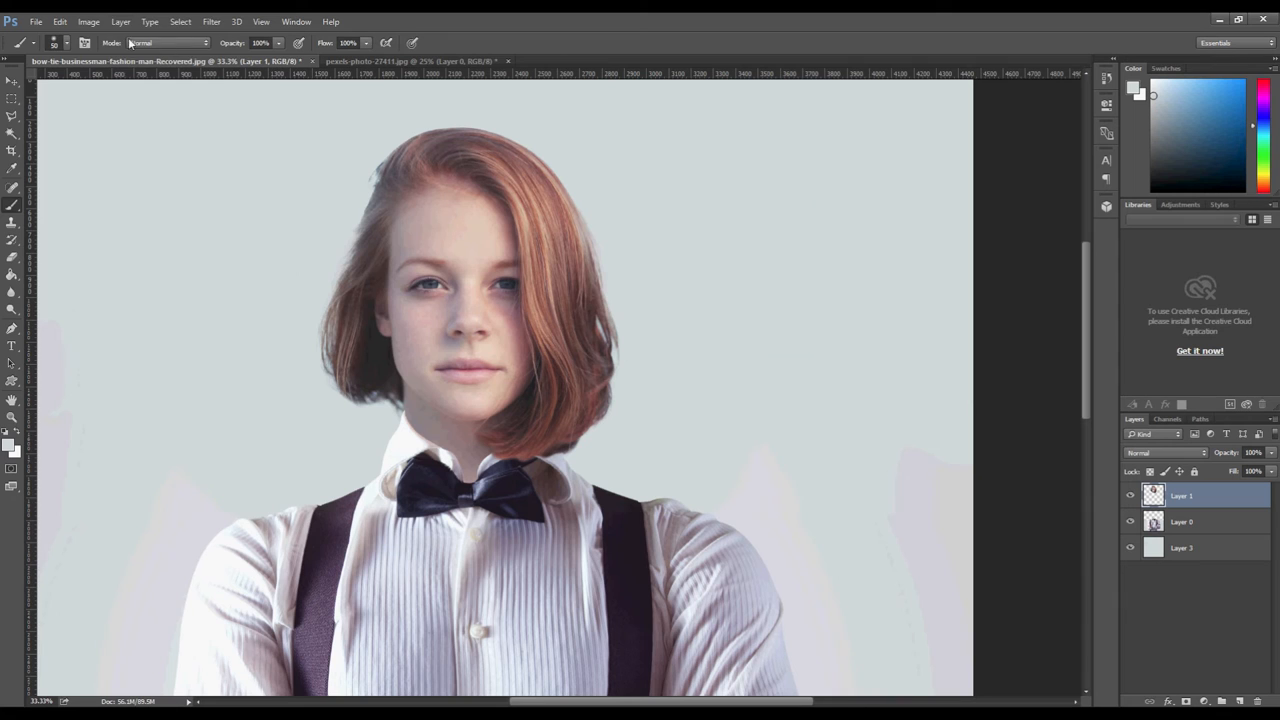
pyautogui.click(88, 20)
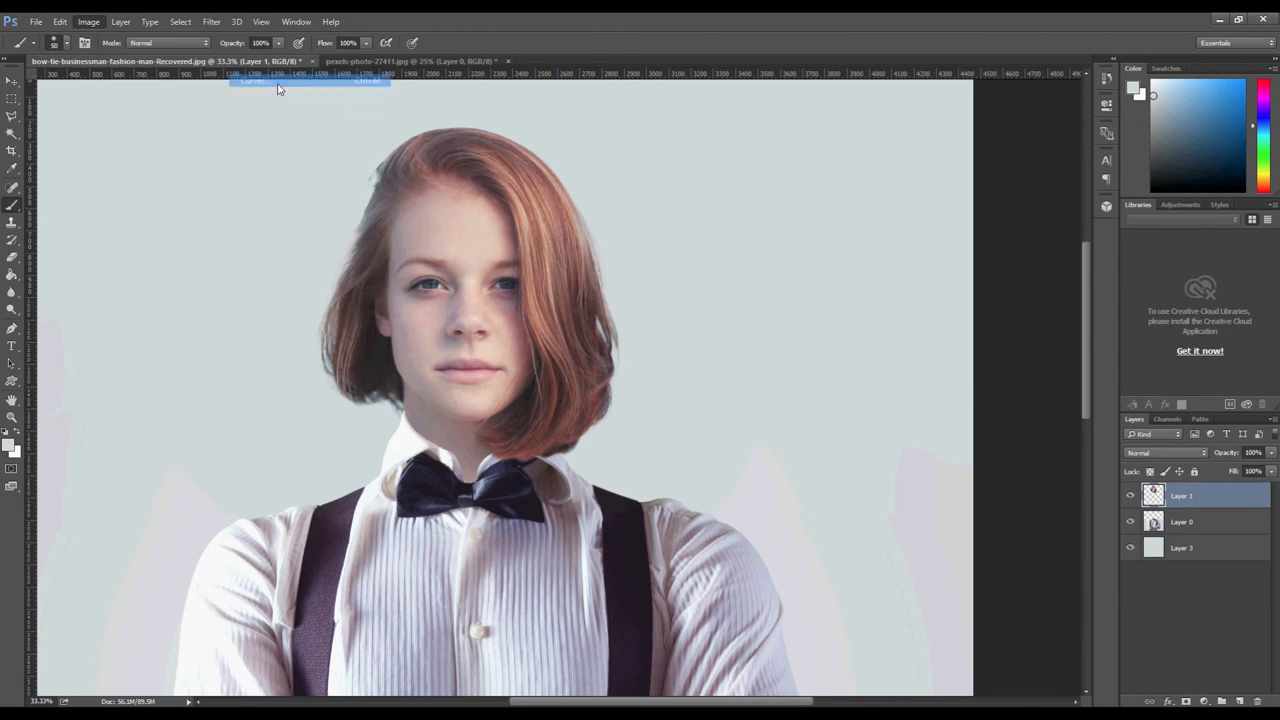
# Step: Reshape the RGB curve in Curves, raising upper tones to lighten the head
pyautogui.click(88, 20)
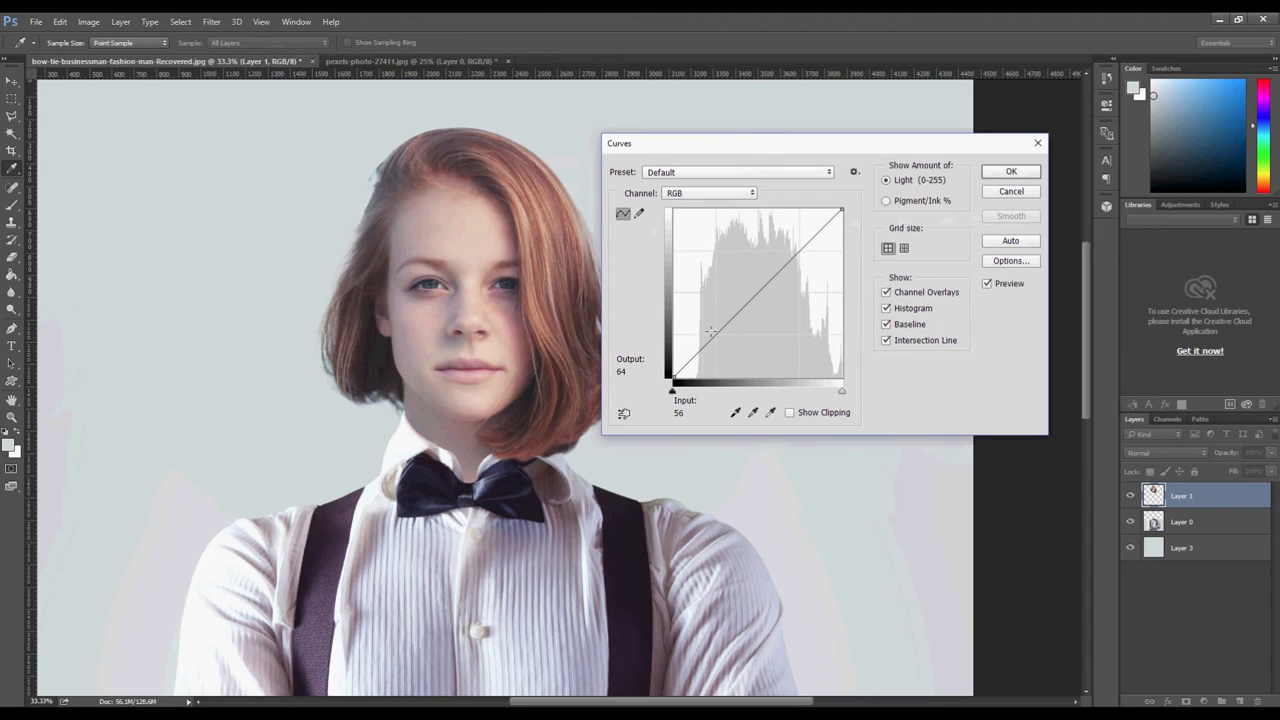
pyautogui.moveTo(710, 330); pyautogui.dragTo(788, 268)
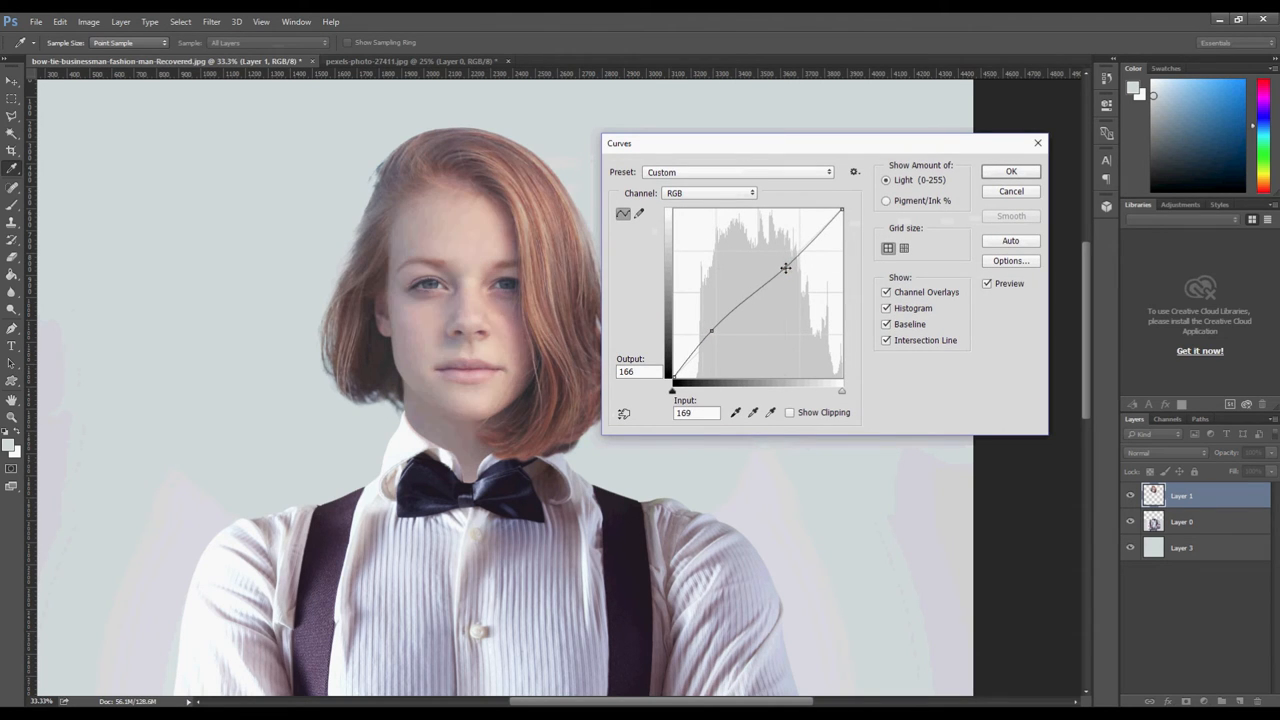
pyautogui.moveTo(786, 268); pyautogui.dragTo(778, 264)
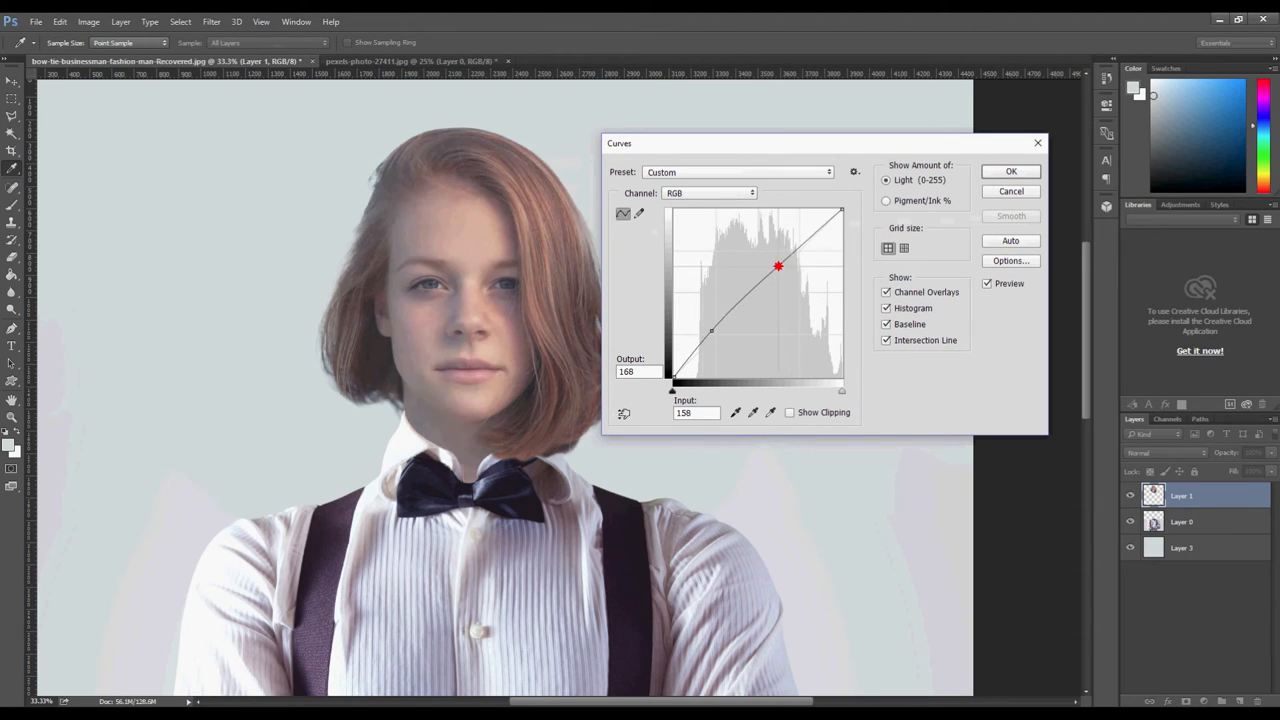
pyautogui.moveTo(778, 264); pyautogui.dragTo(720, 338)
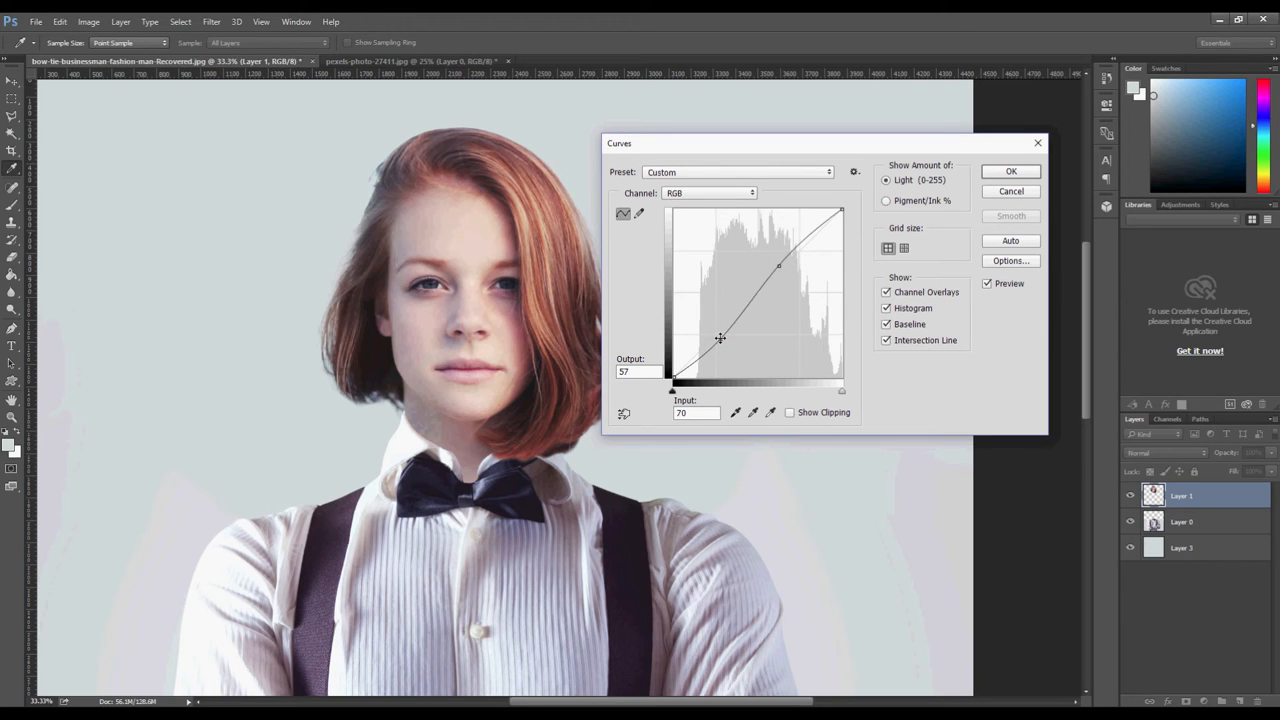
pyautogui.moveTo(720, 338); pyautogui.dragTo(800, 250)
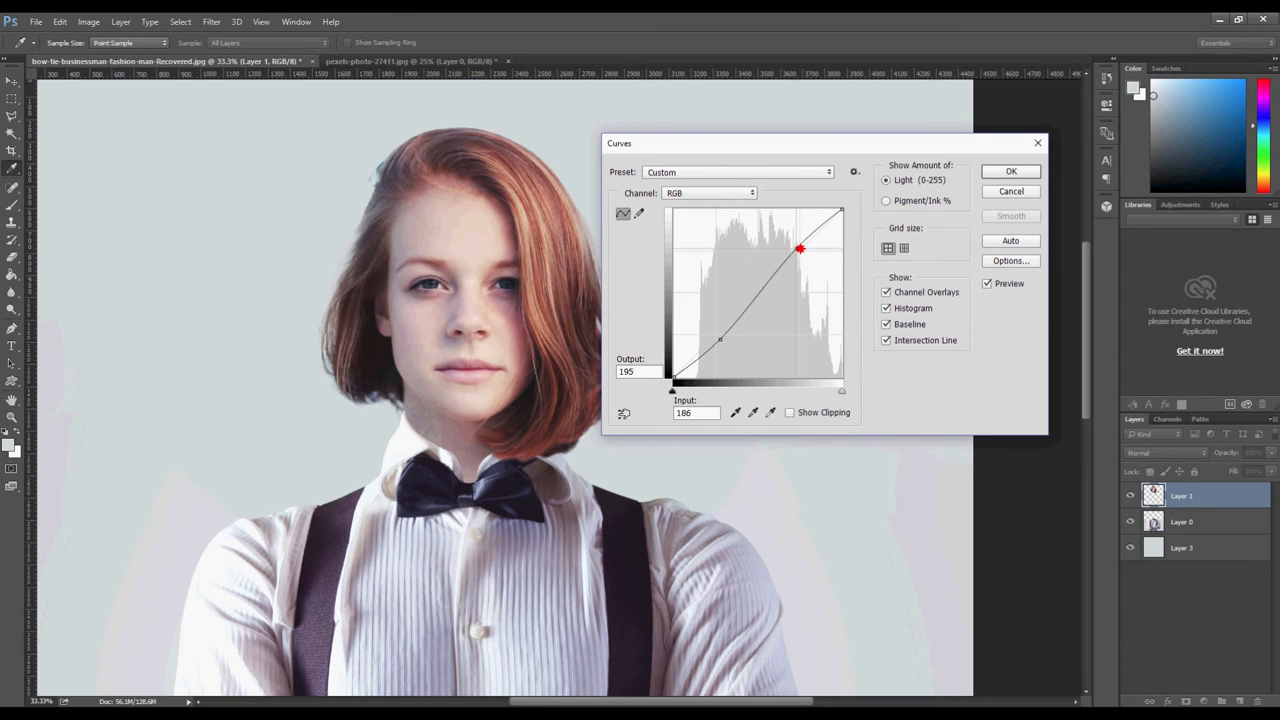